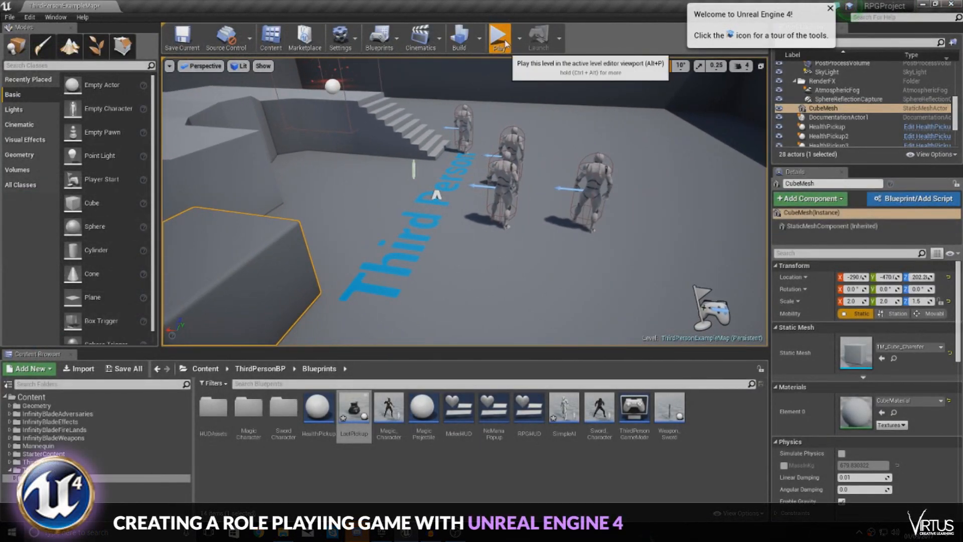
Step: Start a play-in-editor session to test the sword character against the AI dummies
left_click(499, 37)
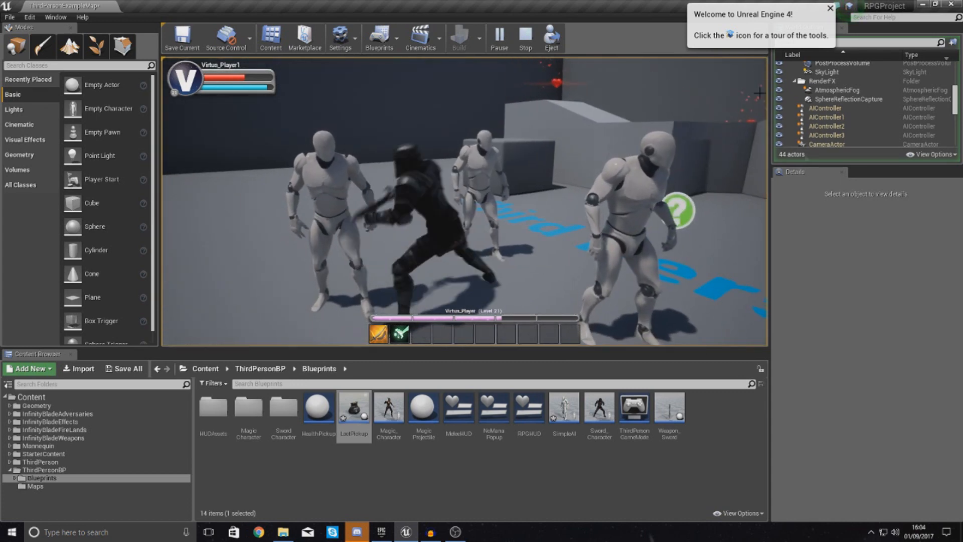
Step: Review SimpleAI's hit-handling Branch and Print String nodes and return to the level editor
double_click(563, 406)
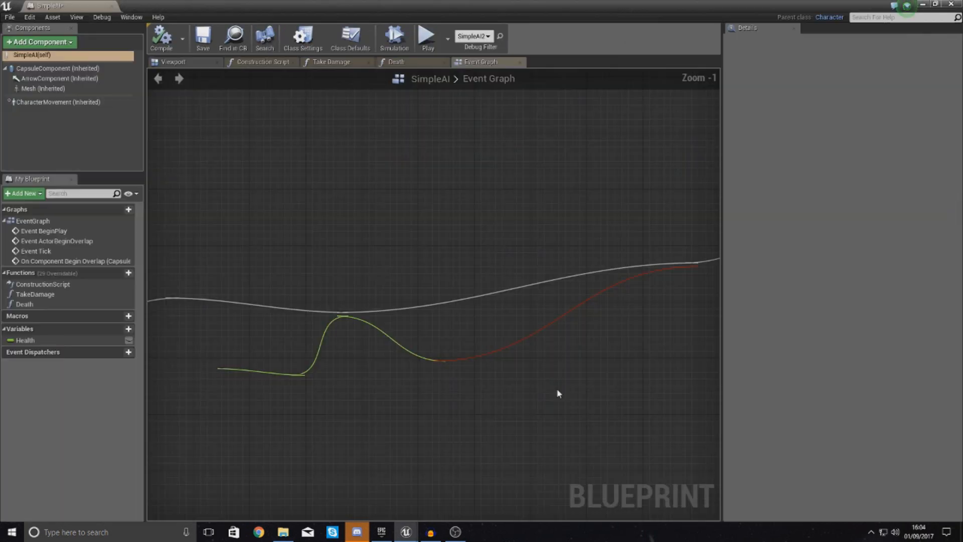
left_click(350, 38)
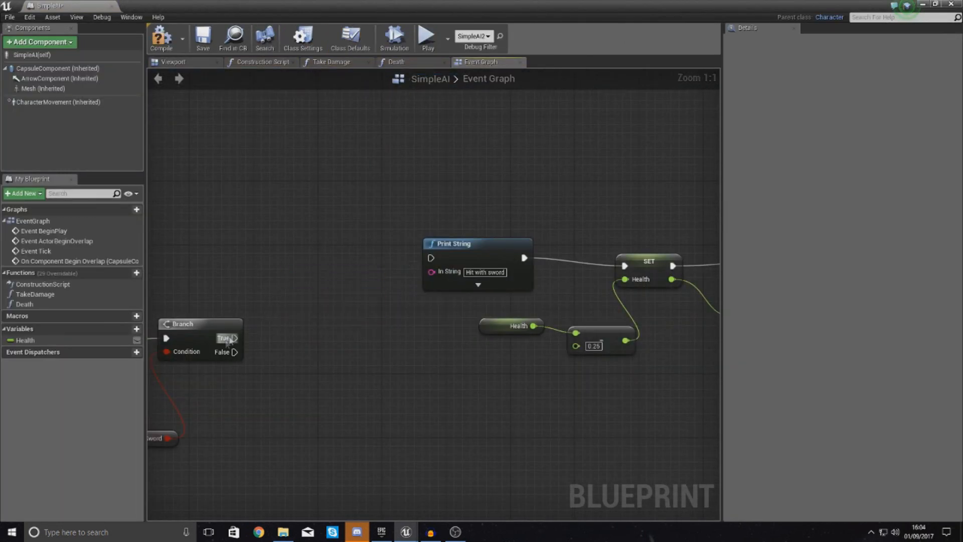
left_click_drag(233, 339, 431, 258)
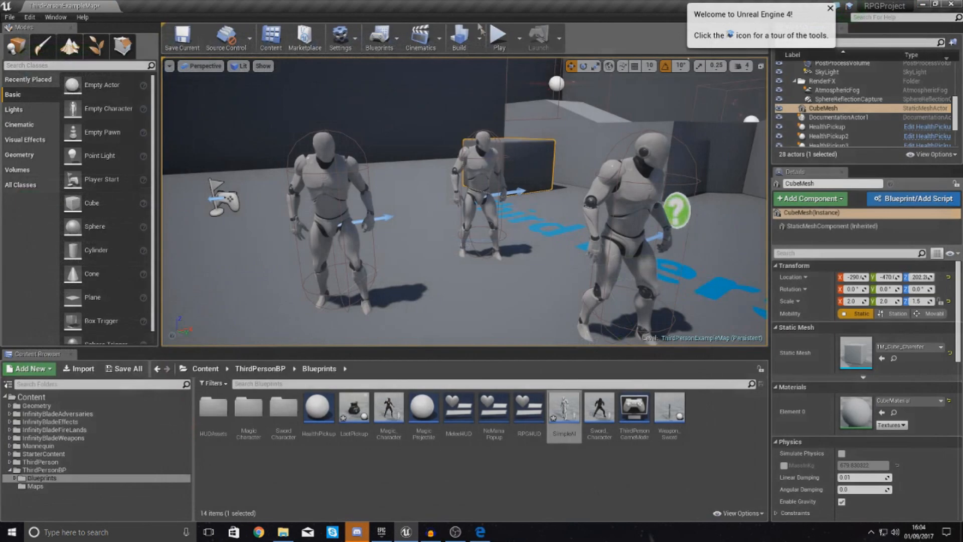
left_click(498, 35)
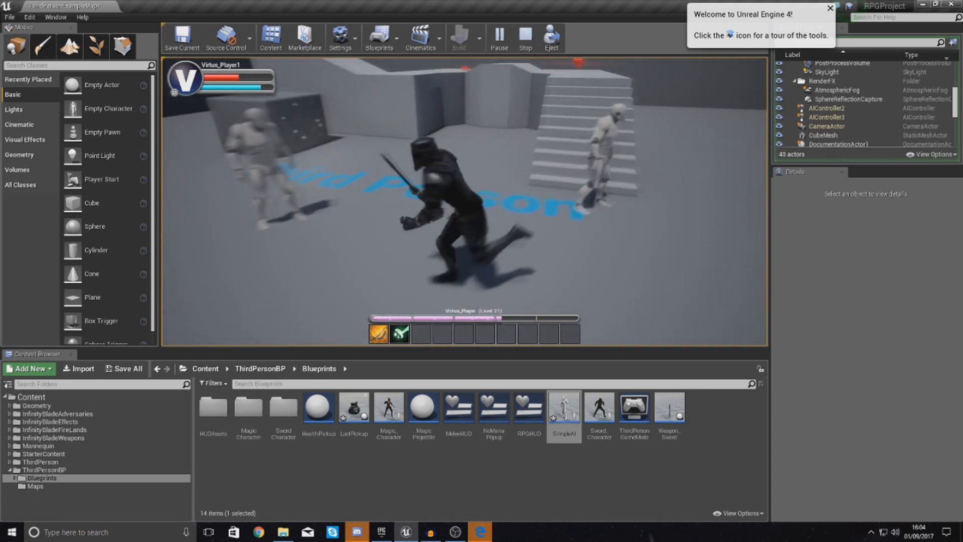
left_click(525, 38)
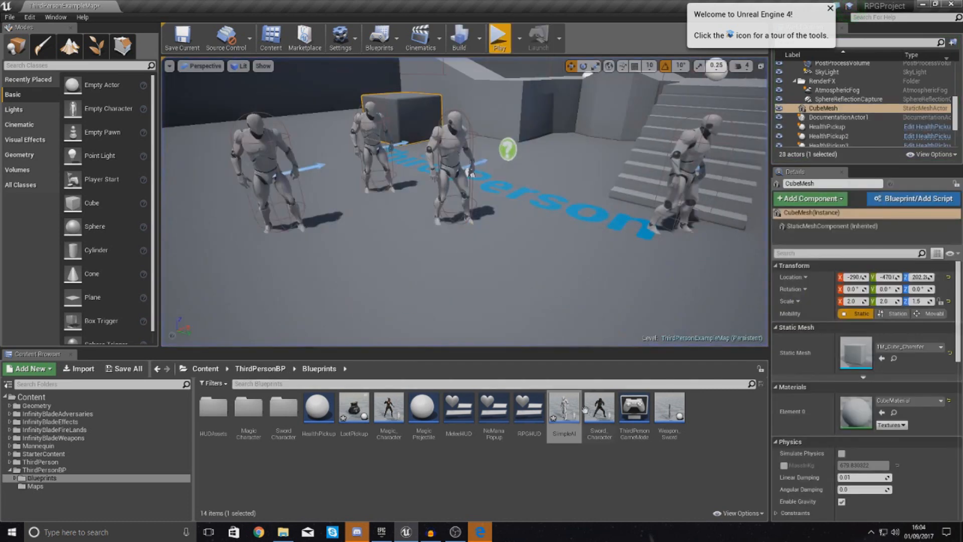
Step: Reopen the SimpleAI blueprint with its full hit-handling event graph in view
double_click(563, 408)
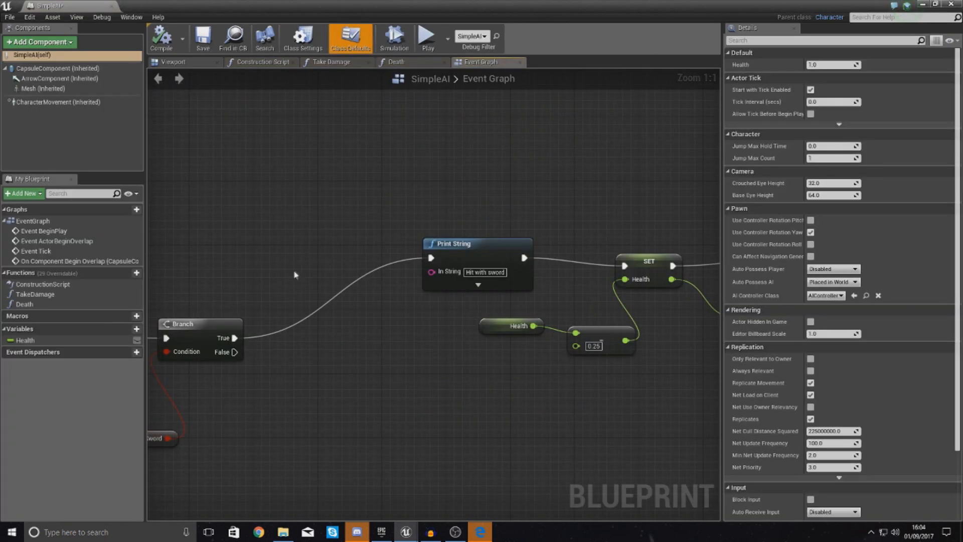
scroll("down", 3)
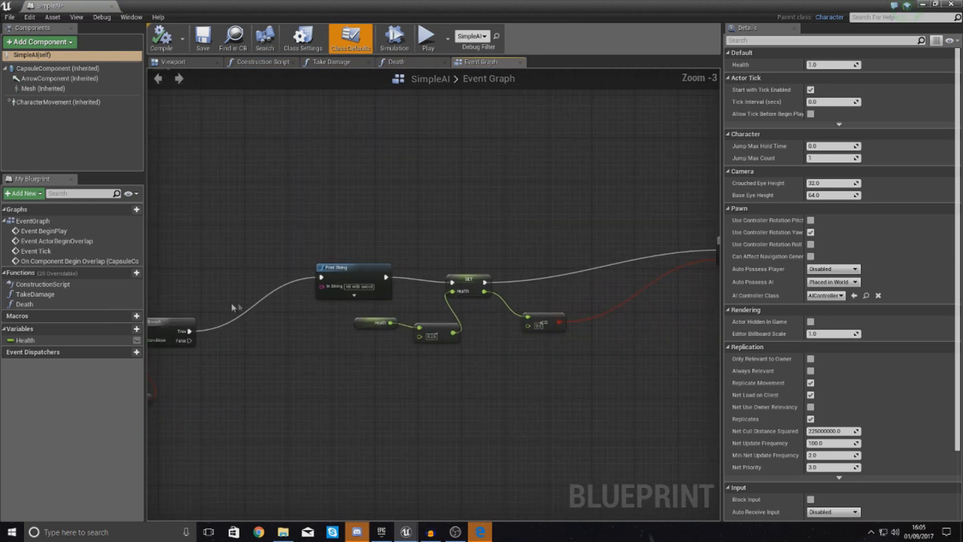
mouse_move(315, 223)
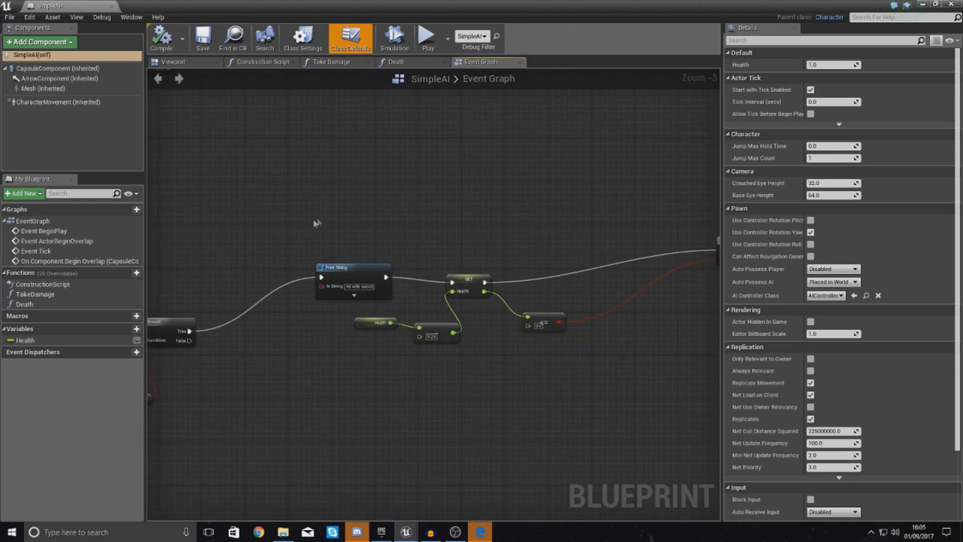
scroll("down", 3)
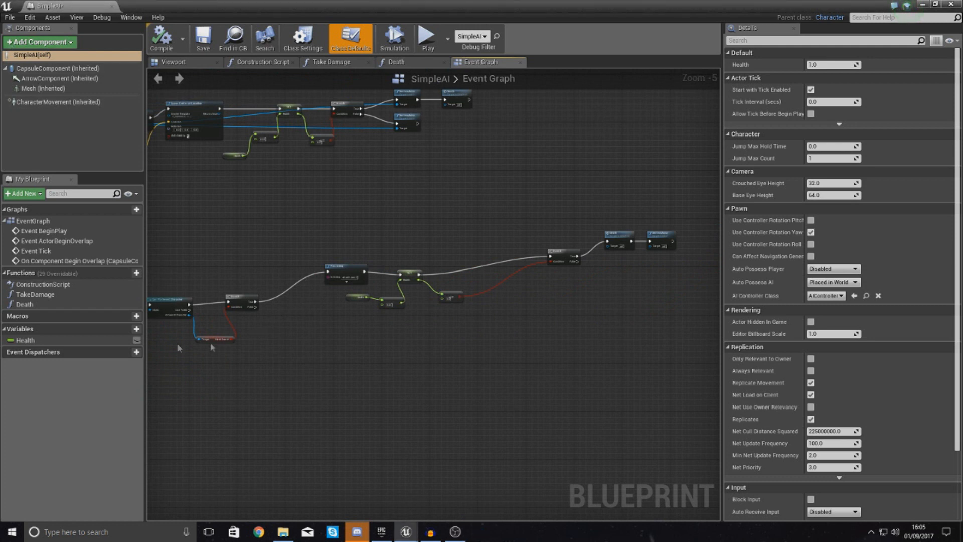
mouse_move(154, 336)
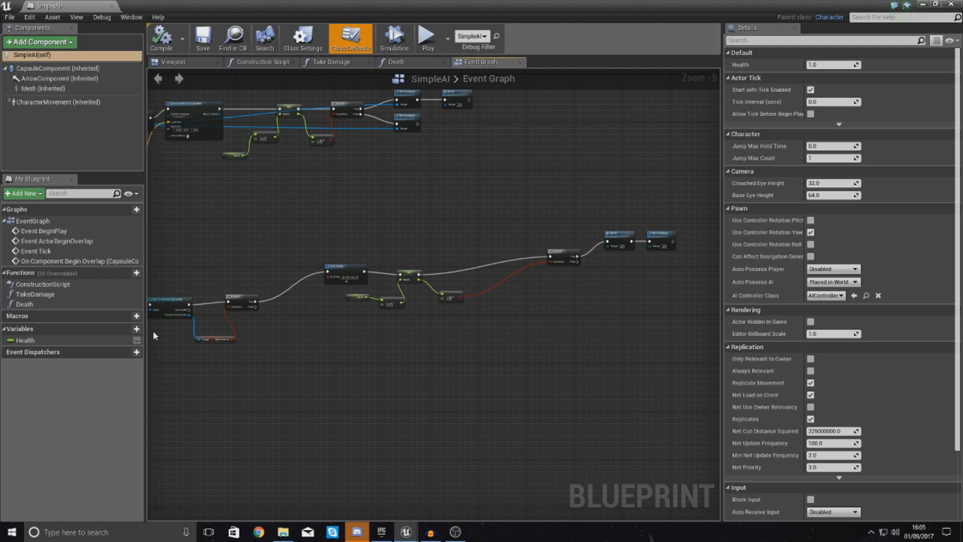
mouse_move(124, 329)
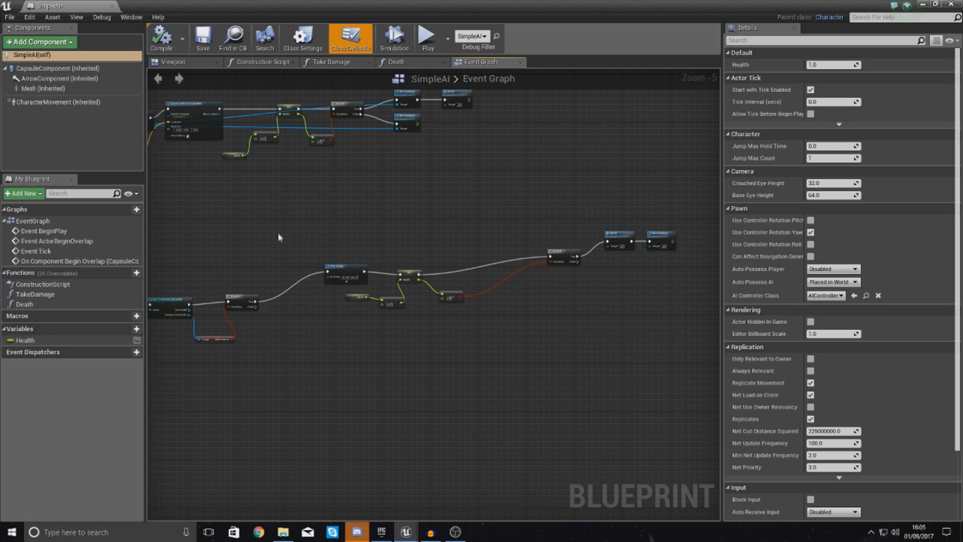
mouse_move(256, 252)
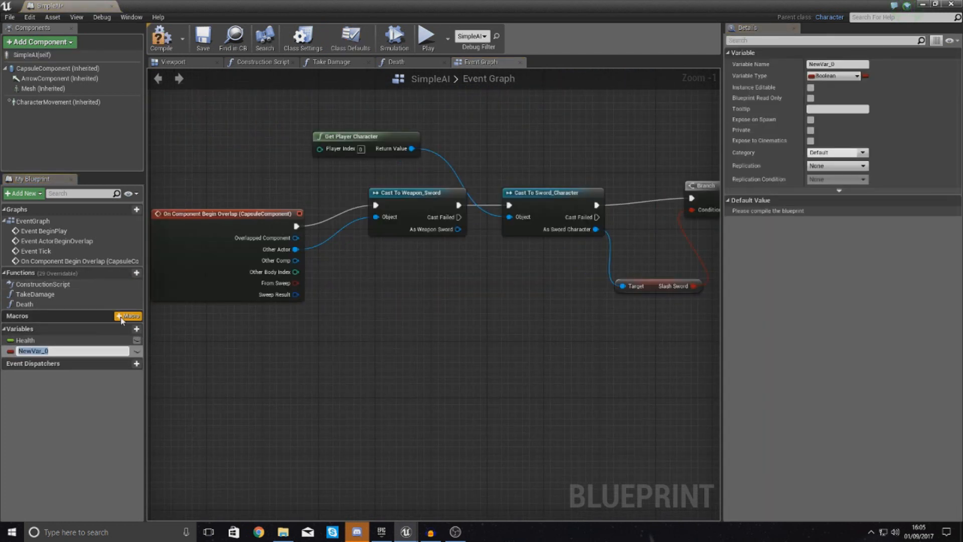
Step: Name the new Boolean CanBeHitWithMelee and add a getter for it beside the Branch
type("CanBeHitWithMelee")
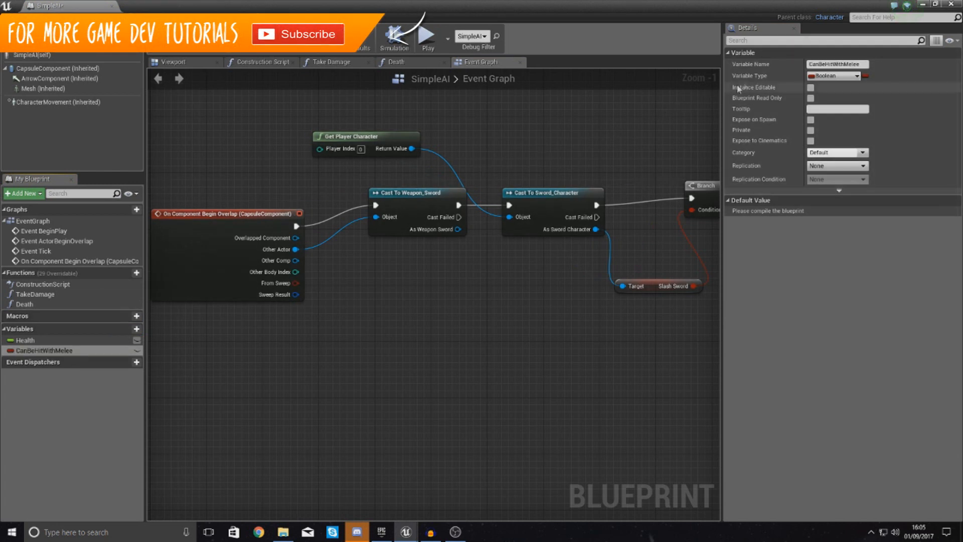
left_click(834, 75)
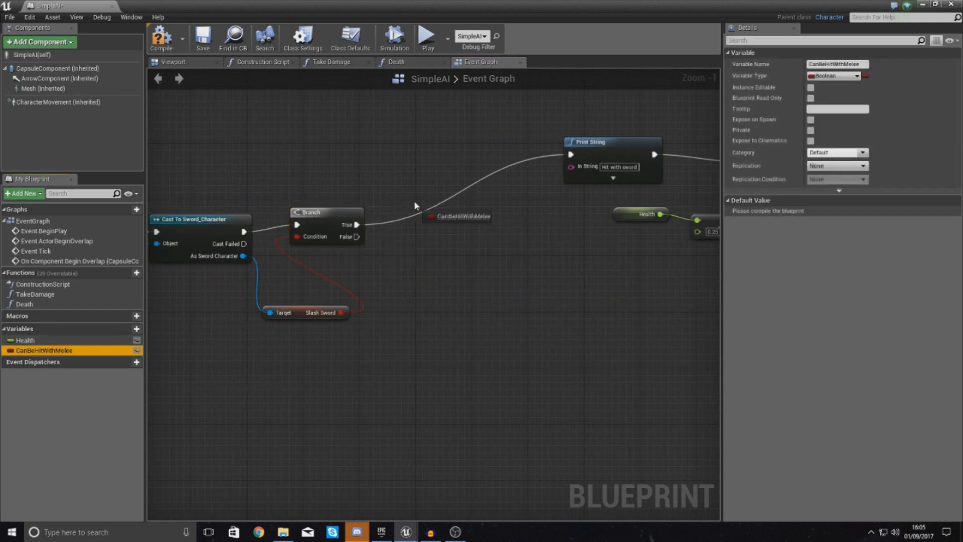
mouse_move(454, 207)
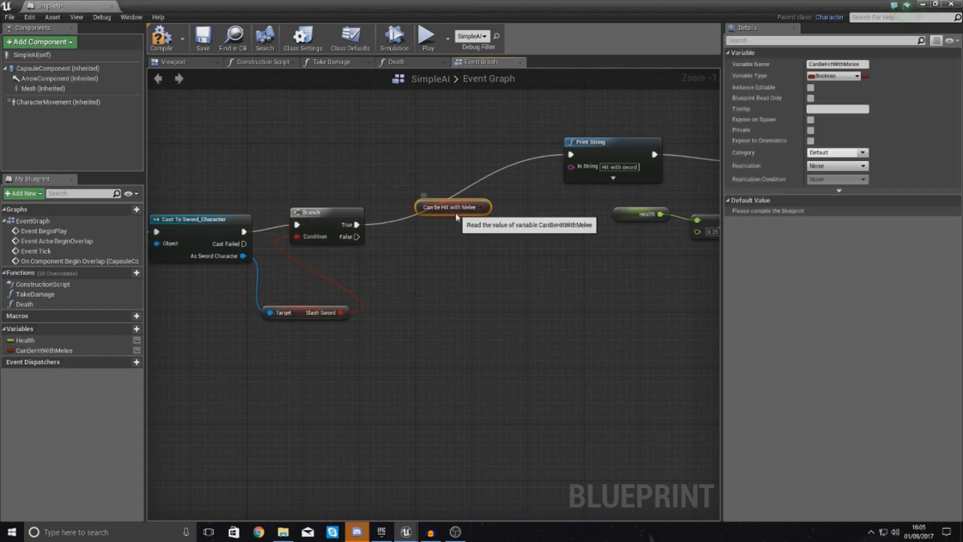
Step: Position the Can be Hit with Melee getter below the first Branch to feed a second Branch
left_click_drag(454, 207, 485, 221)
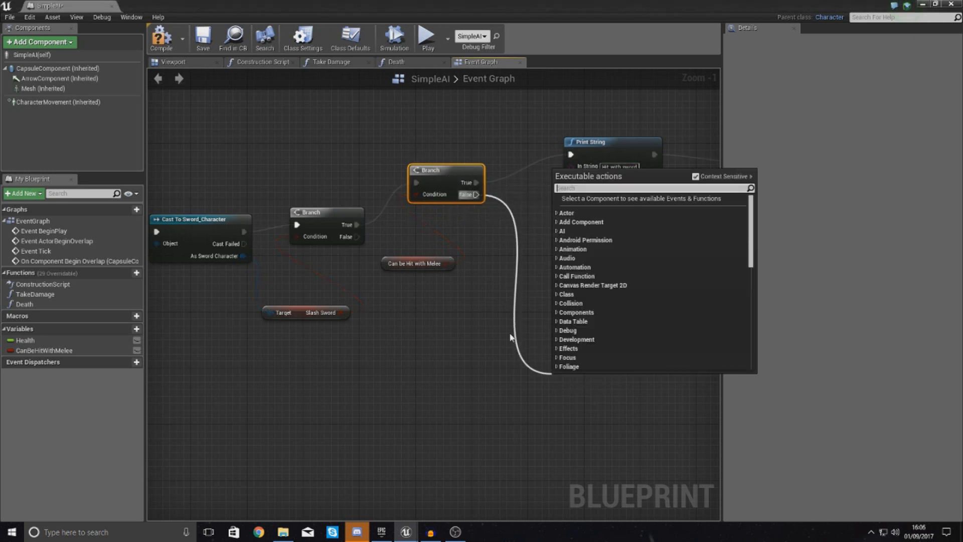
mouse_move(440, 278)
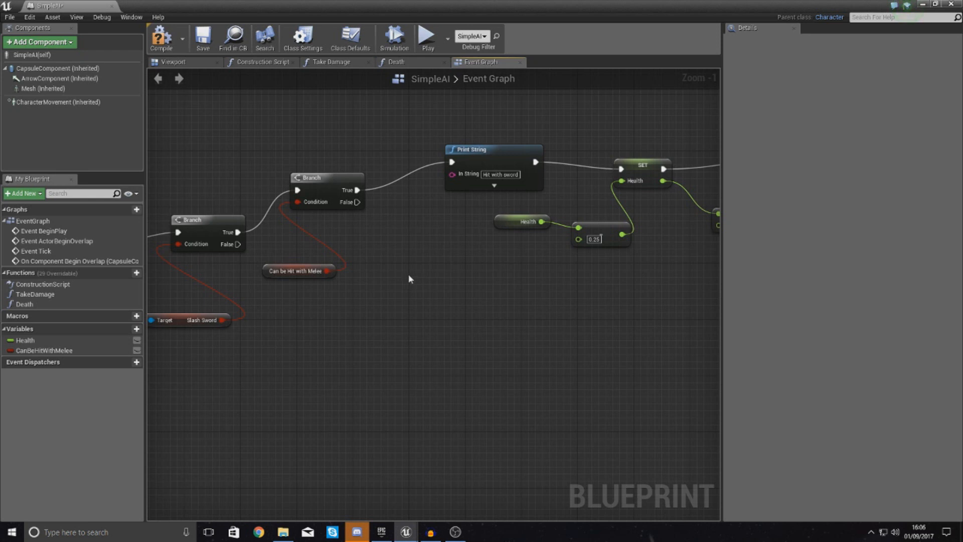
mouse_move(163, 41)
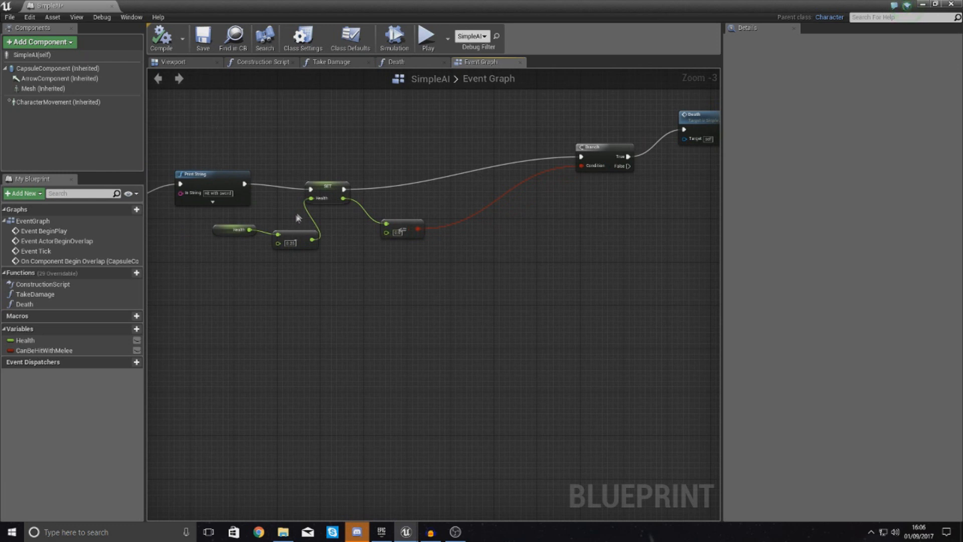
mouse_move(354, 319)
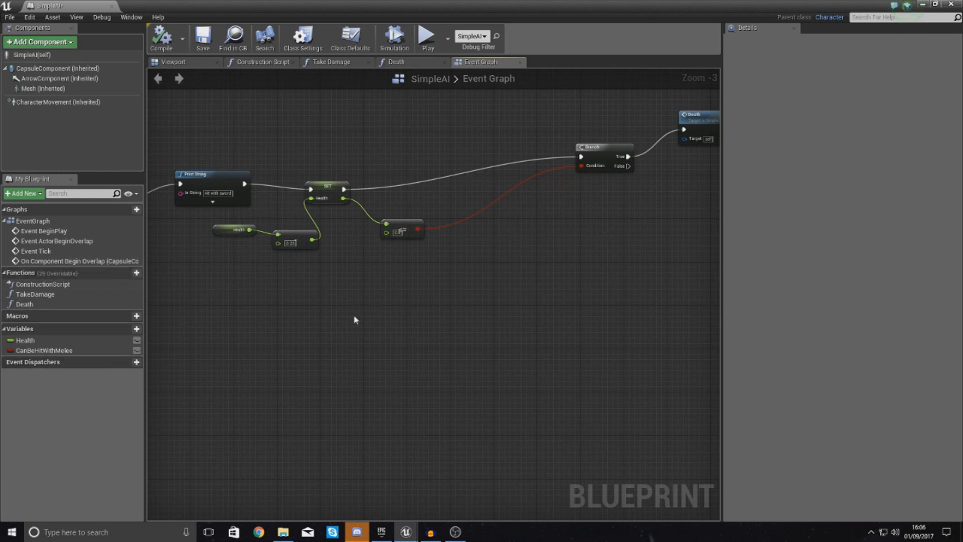
mouse_move(371, 319)
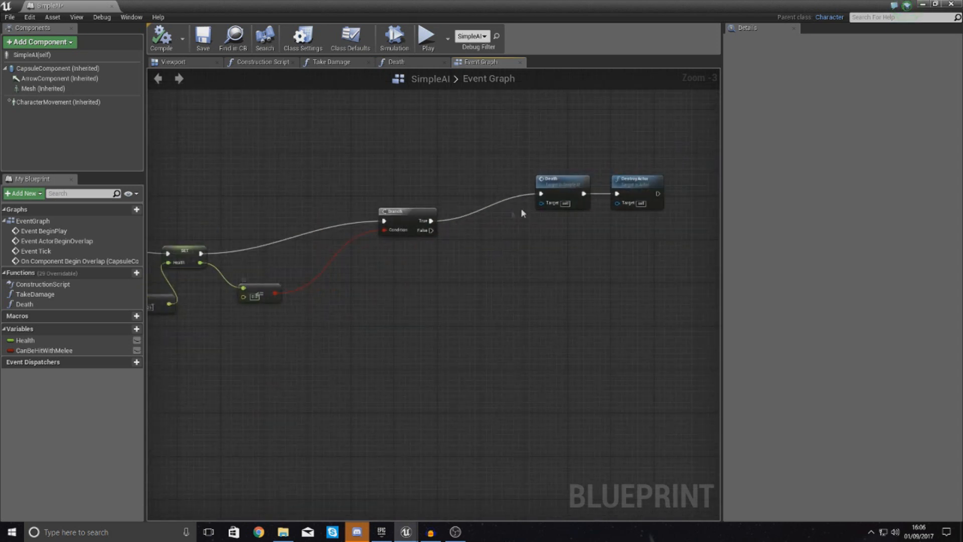
mouse_move(430, 221)
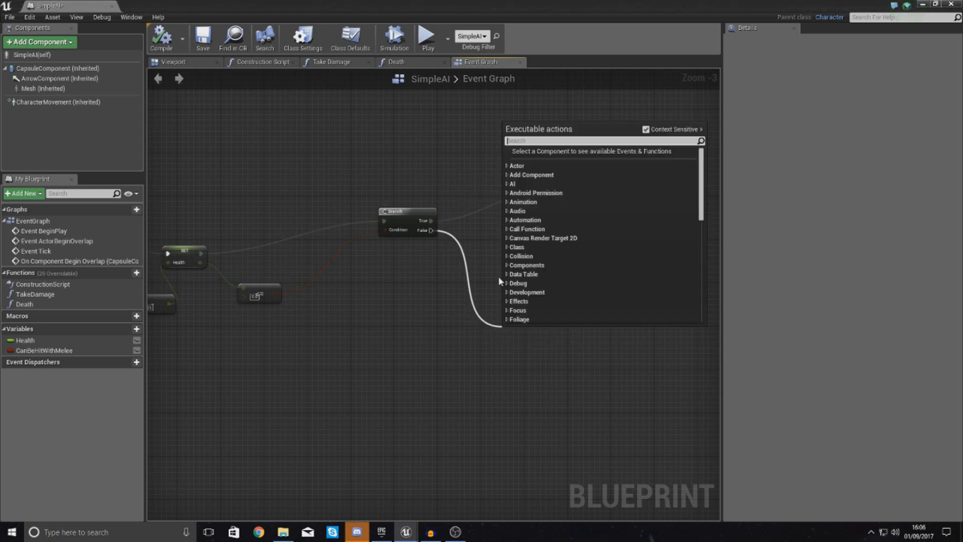
Step: Add a SET Can be Hit with Melee (unchecked) node on the health-check Branch's False path
type("set")
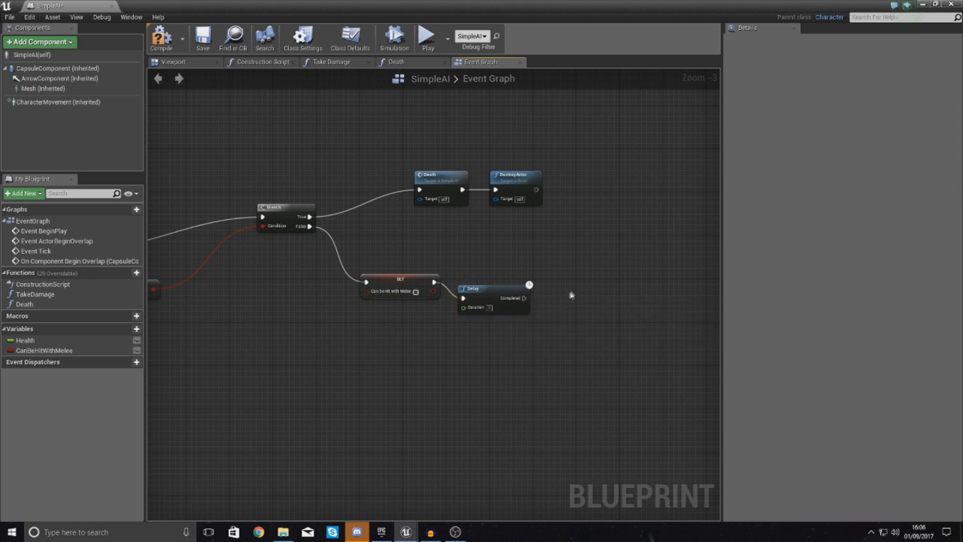
mouse_move(495, 298)
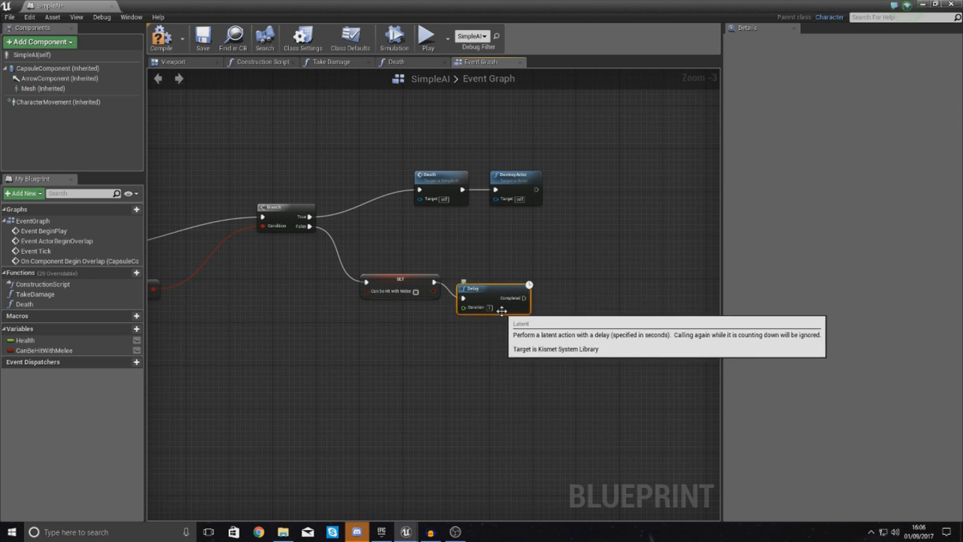
mouse_move(538, 316)
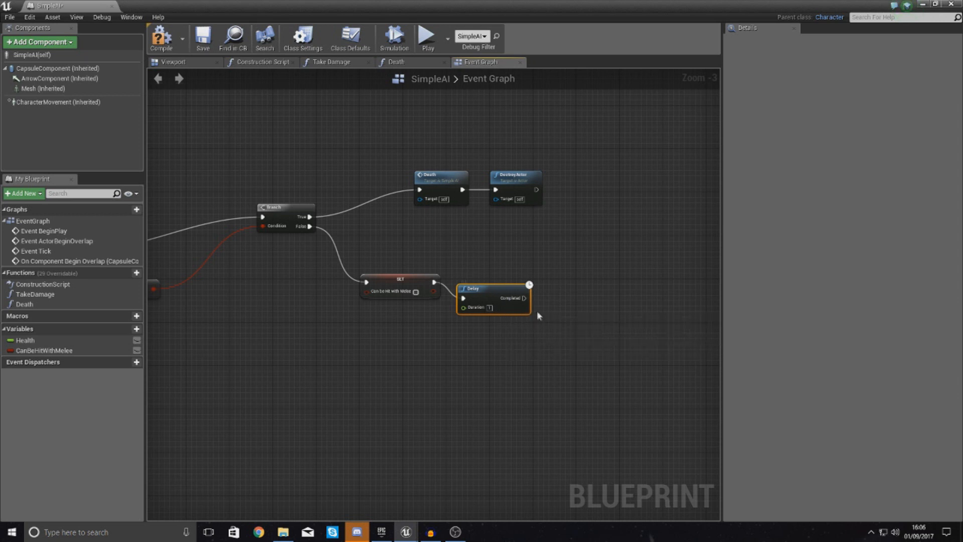
mouse_move(479, 297)
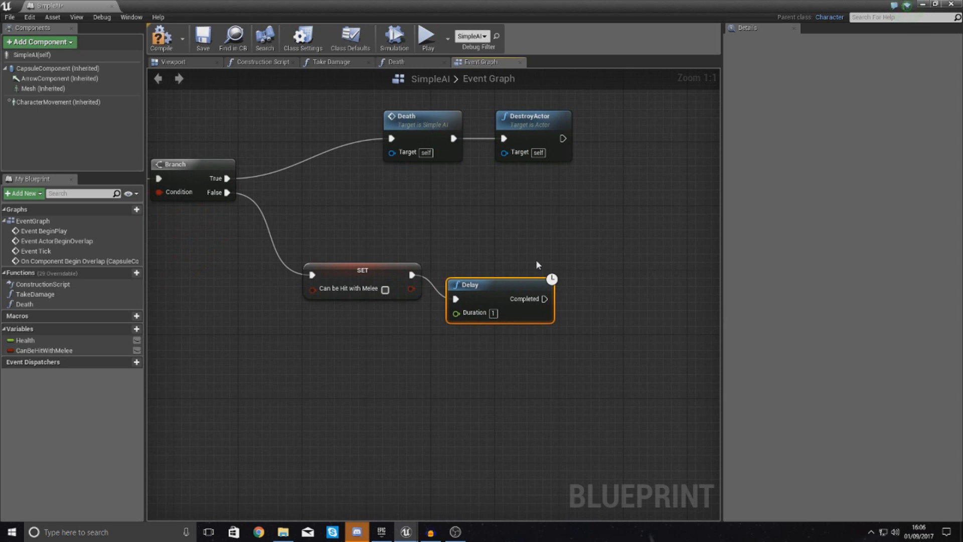
mouse_move(516, 288)
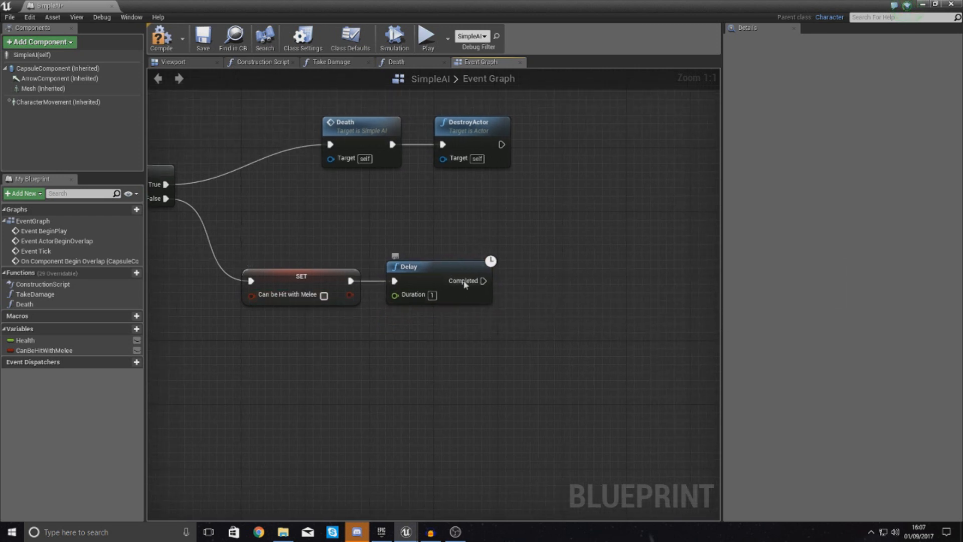
Step: After the Delay, set Can be Hit with Melee back to true, compile SimpleAI, and return to the level
left_click_drag(485, 281, 525, 283)
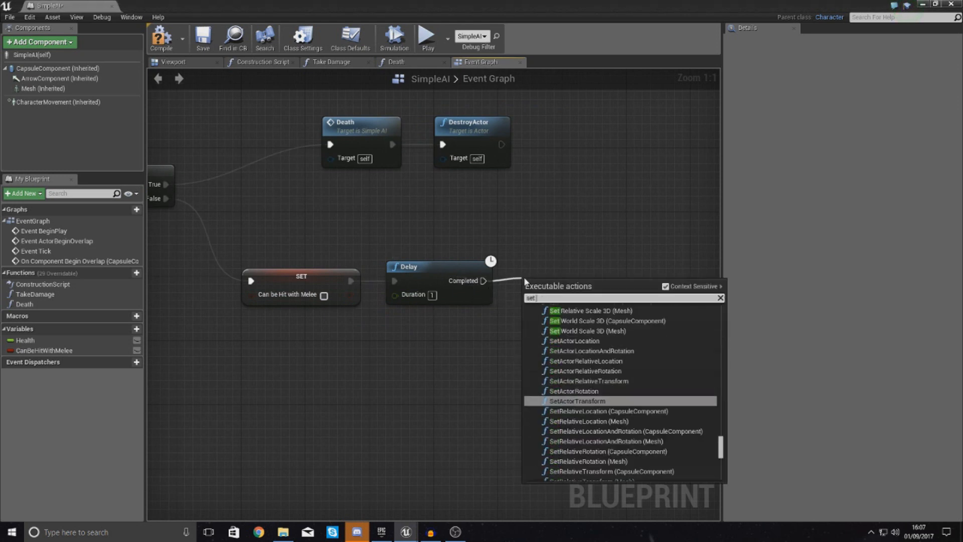
left_click(578, 302)
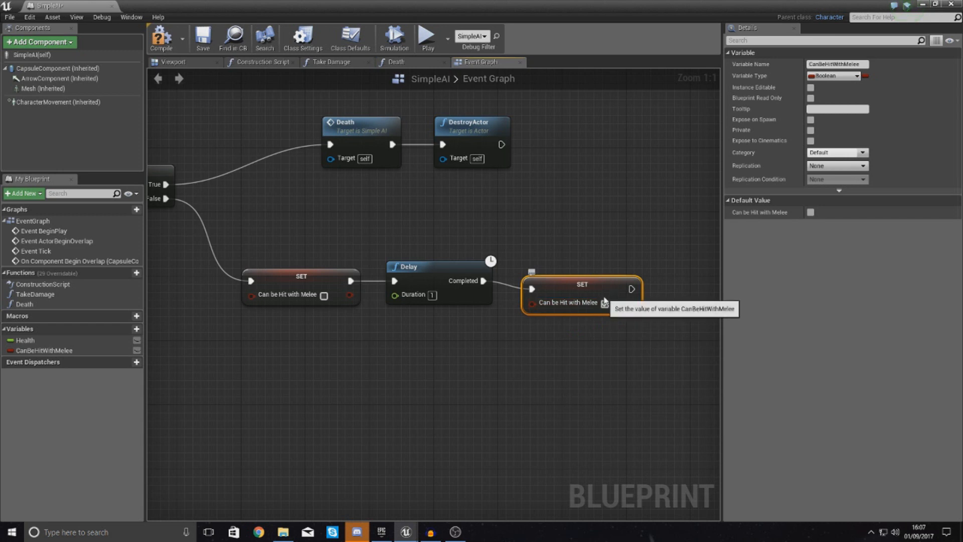
left_click(161, 38)
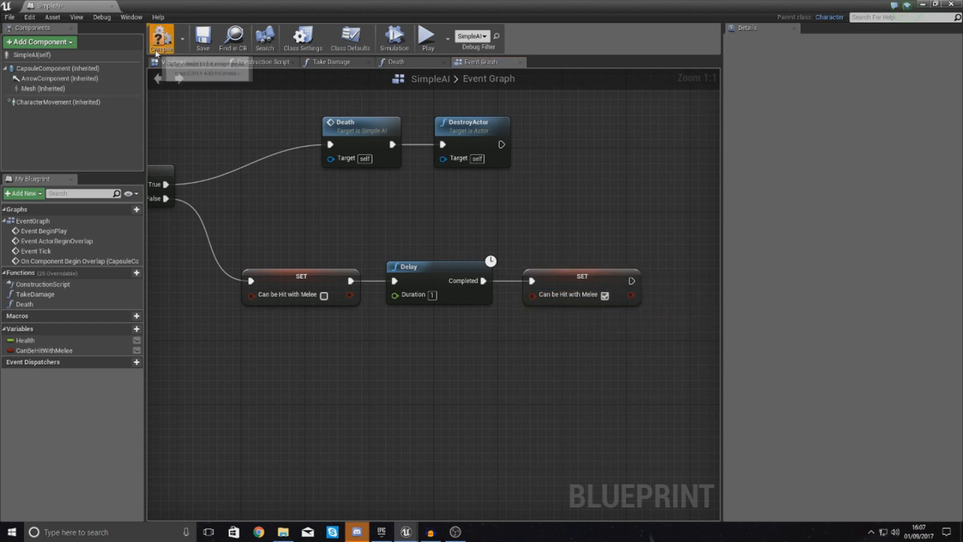
left_click(44, 350)
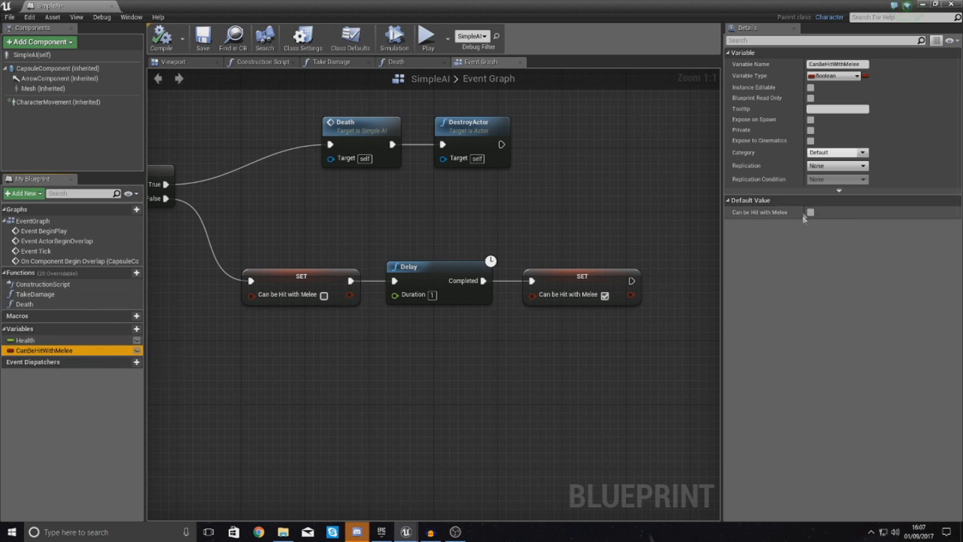
left_click(811, 212)
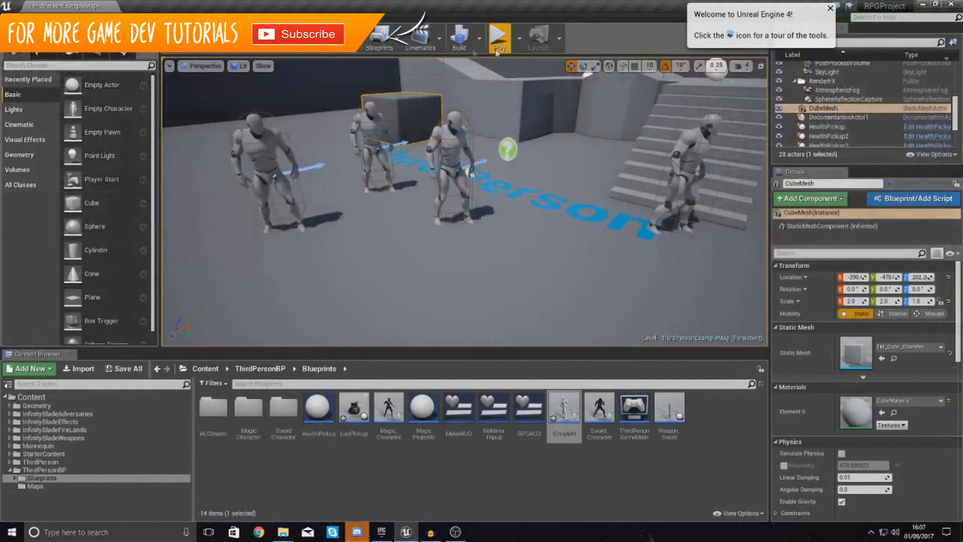
left_click(497, 34)
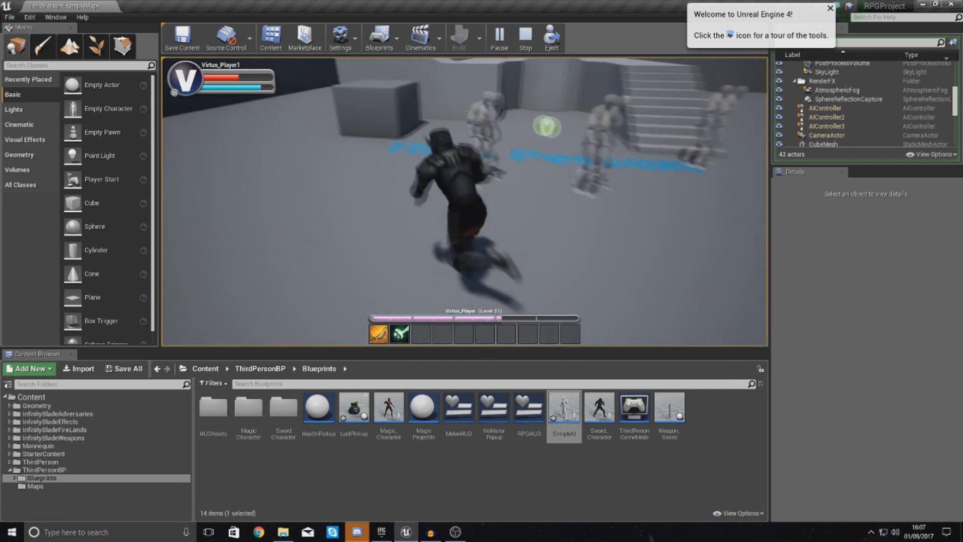
left_click(525, 38)
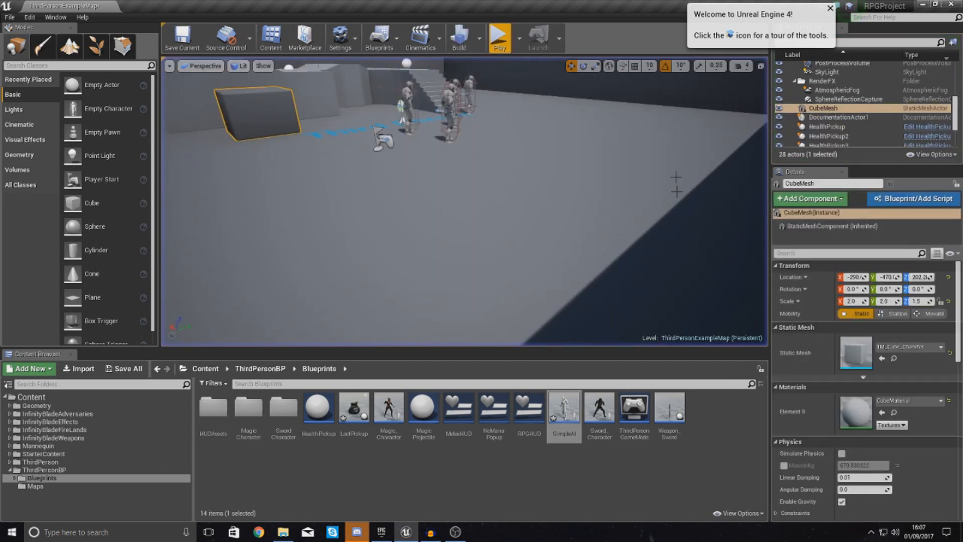
Step: Open LootPickup and select its Box component in the event graph to expose its events
double_click(355, 407)
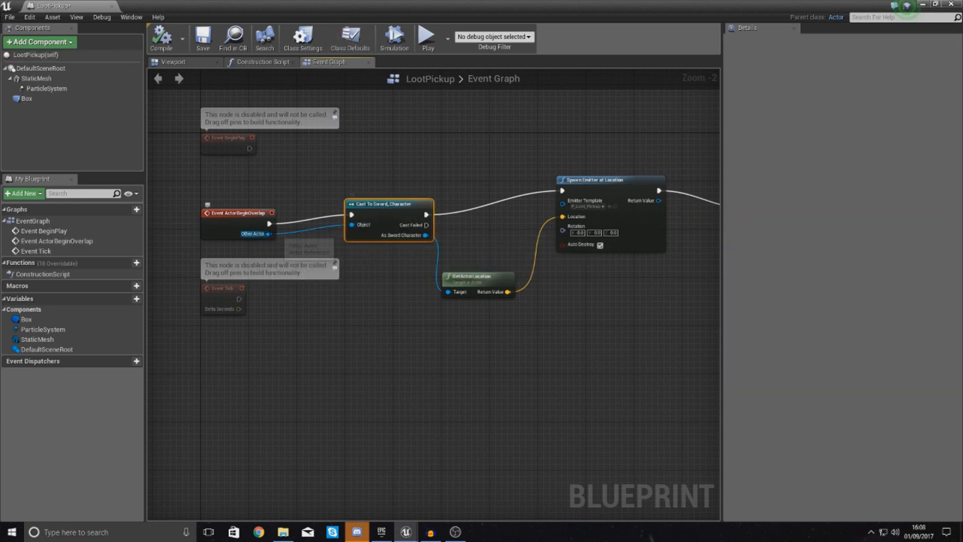
left_click(414, 254)
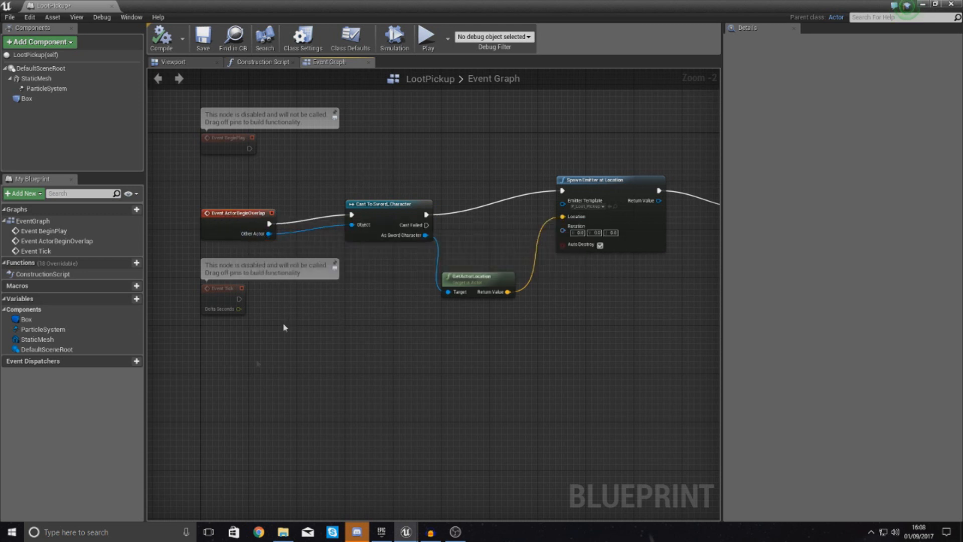
left_click(26, 99)
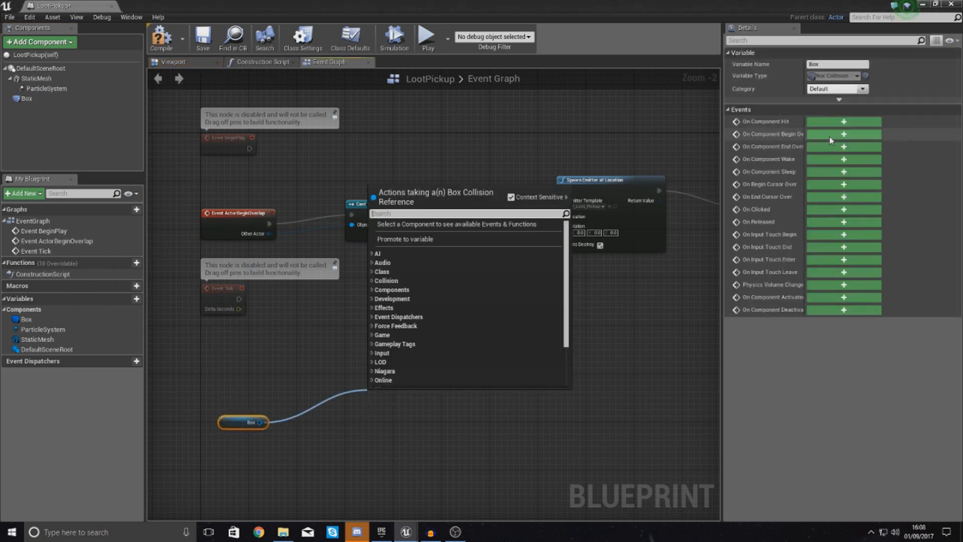
Step: Wire Box's Begin Overlap to Cast To Magic_Character, Spawn Emitter at Location and DestroyActor, then close LootPickup
left_click(844, 134)
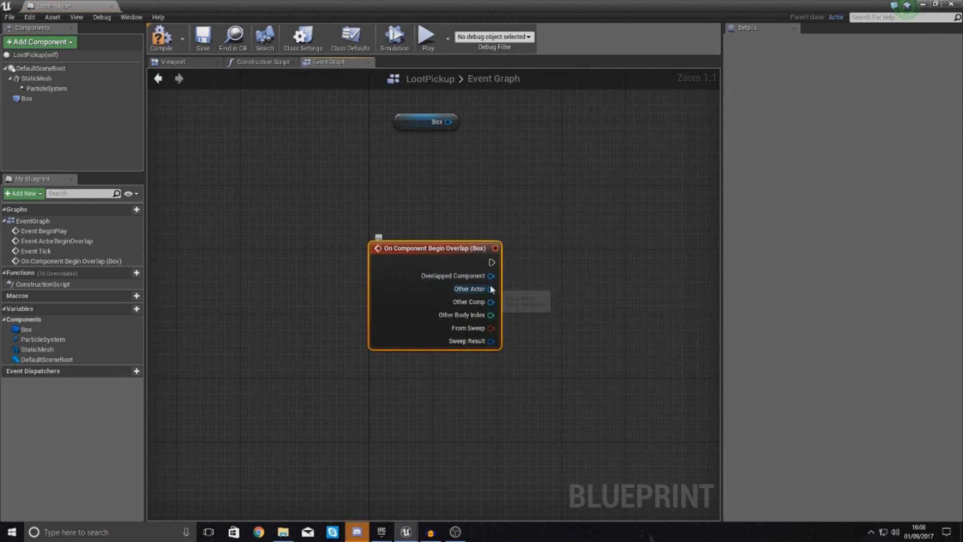
scroll("down", 3)
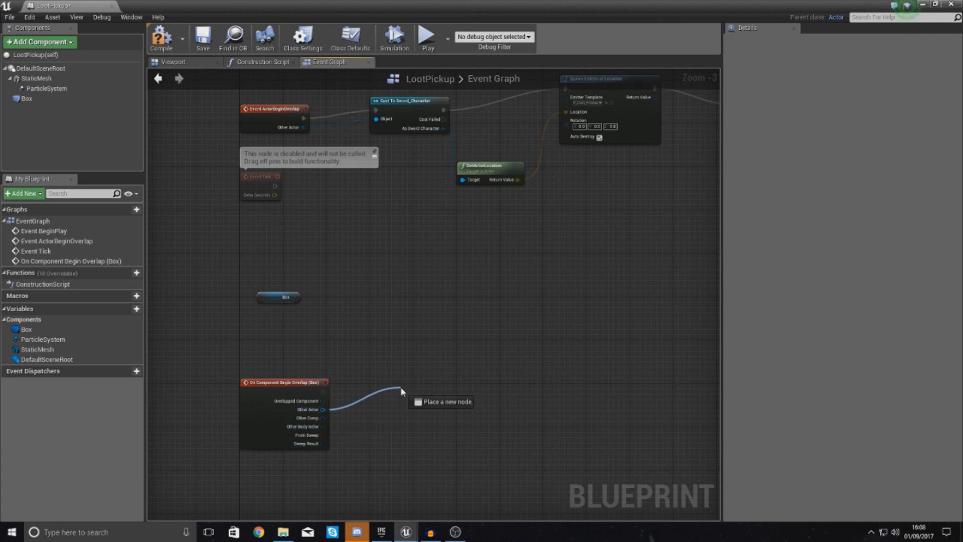
type("cast t")
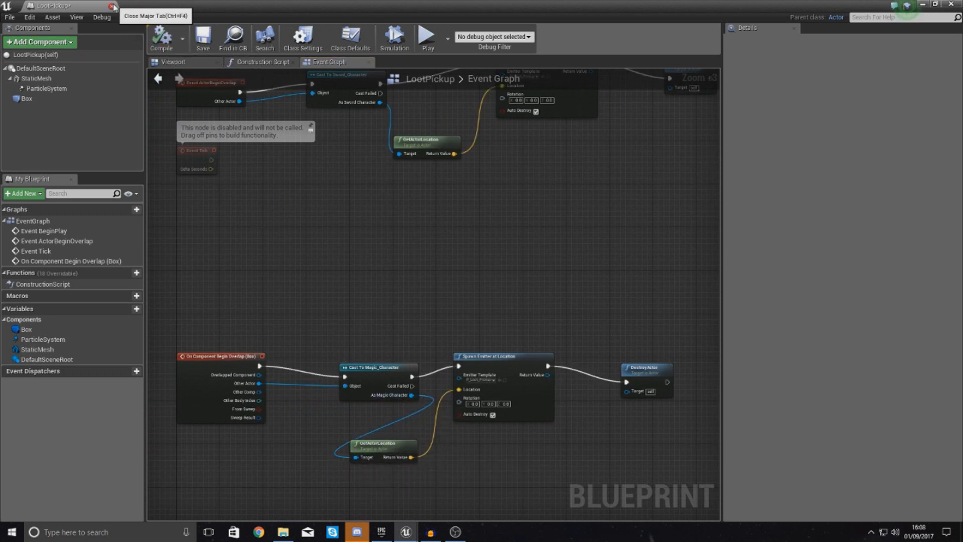
left_click(113, 6)
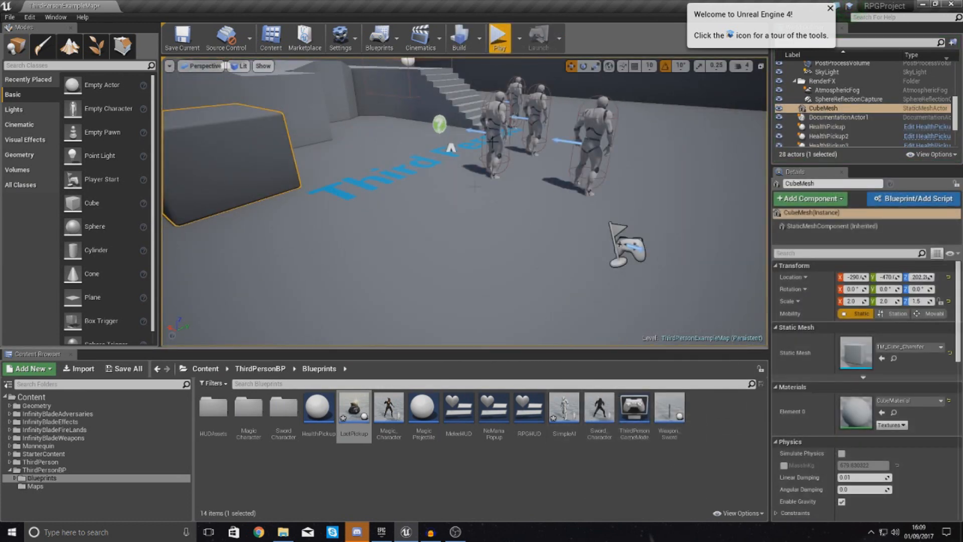
Step: Run and stop a play test, then open the SwordCharacter folder to reach Sword_AnimBP
left_click(499, 38)
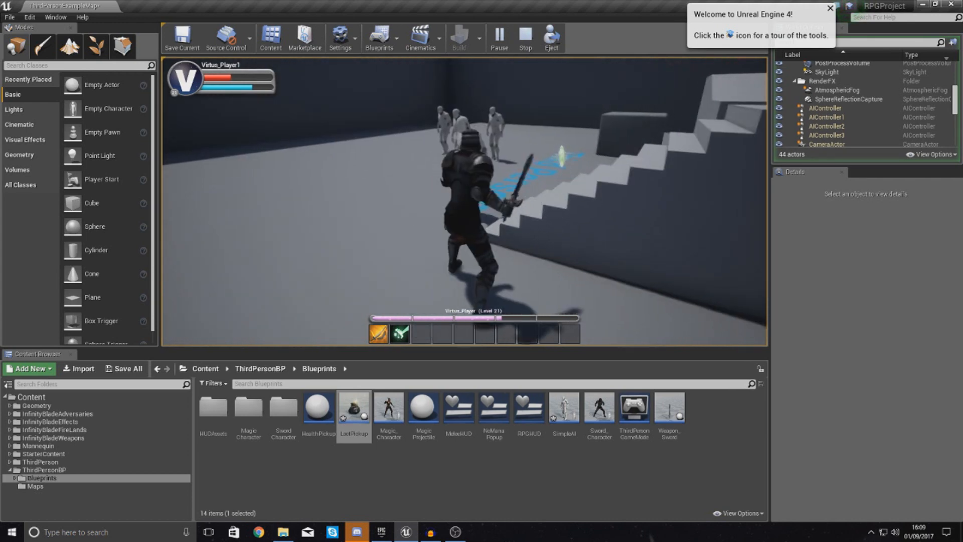
left_click(524, 37)
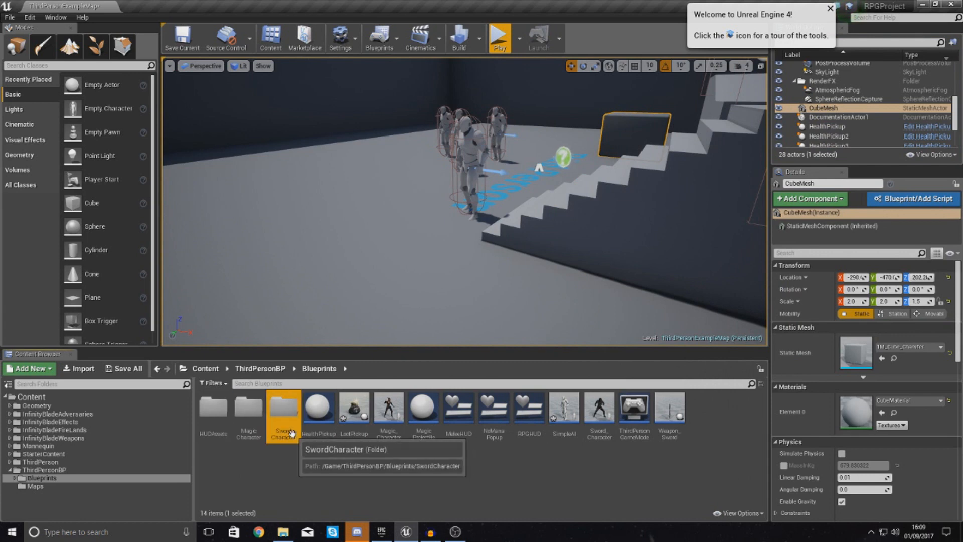
double_click(283, 408)
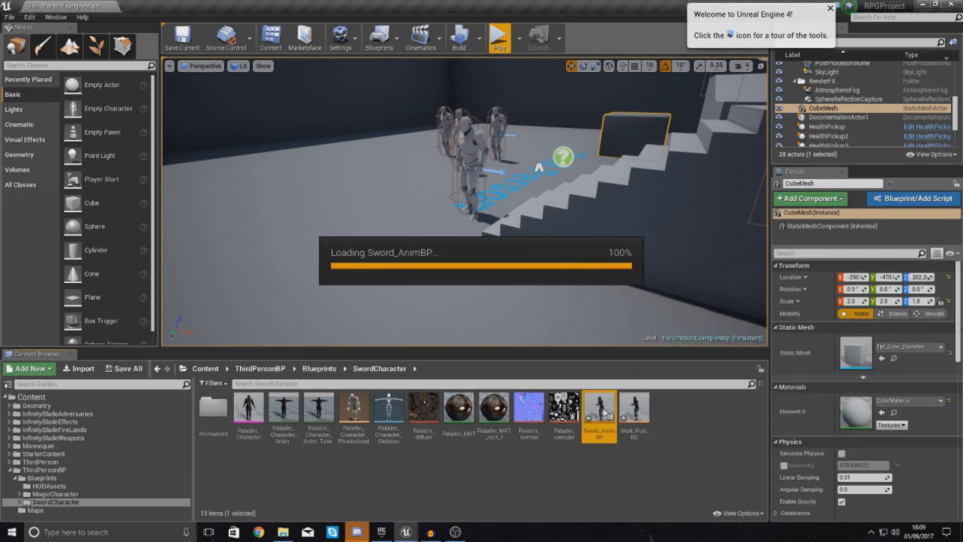
Step: Create a new Idle state in Sword_AnimBP's state machine, wired from Entry to Sword_Attack and Movement
double_click(598, 408)
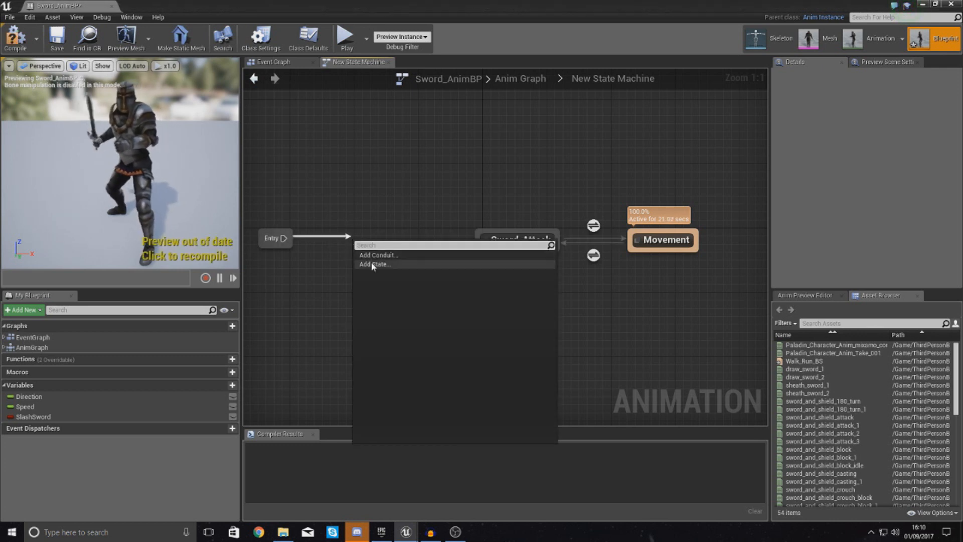
left_click(374, 264)
type("Idle")
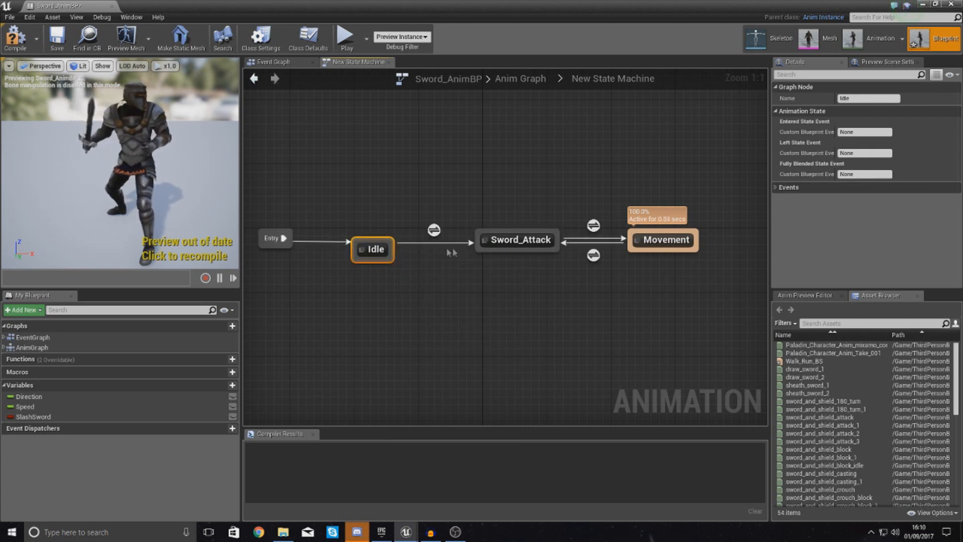
left_click(517, 240)
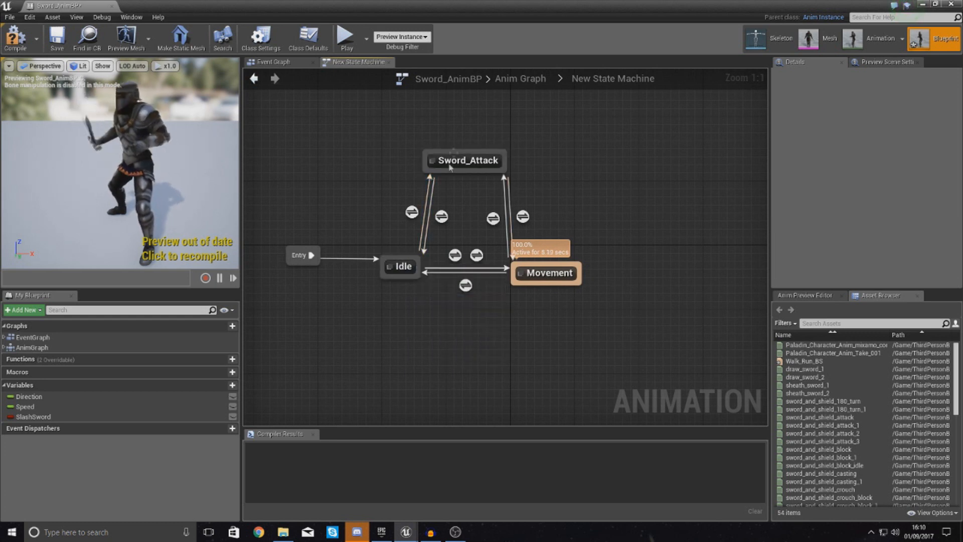
mouse_move(402, 266)
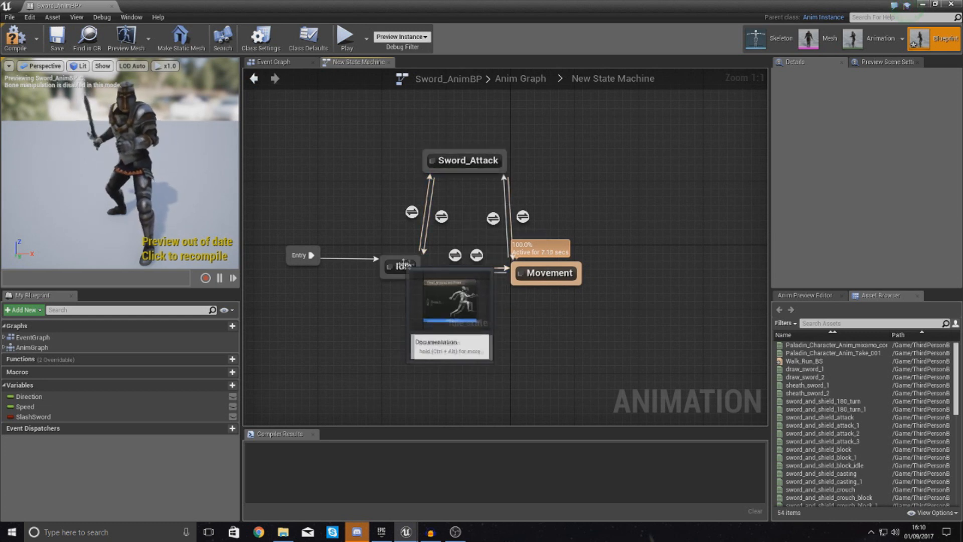
left_click(403, 266)
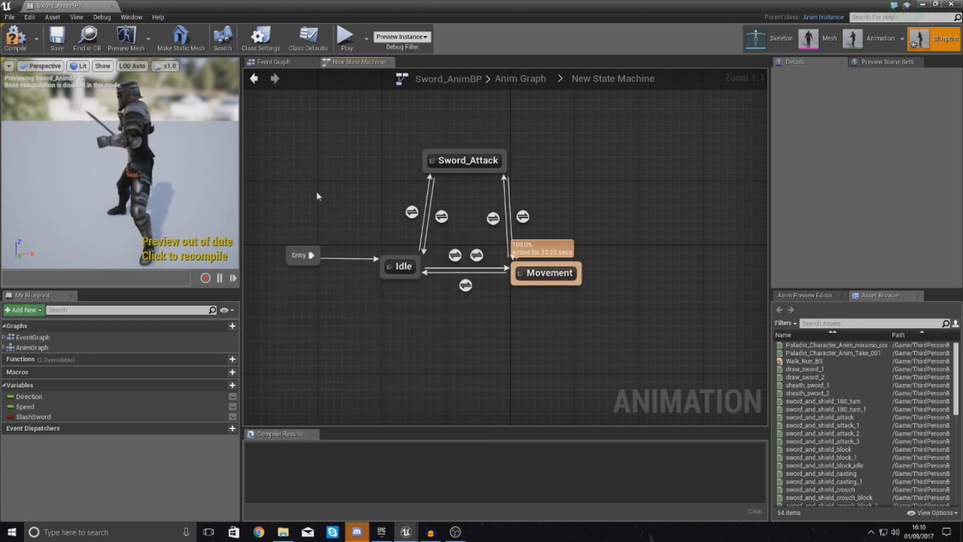
Step: Search 'idle' in the Asset Browser and drop sword_and_shield_idle into the Idle state graph
double_click(401, 266)
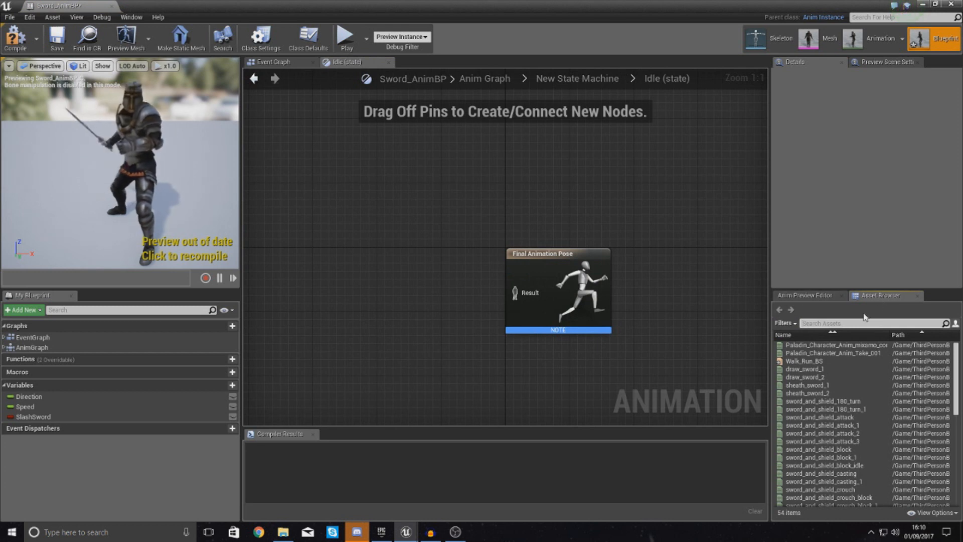
type("idle")
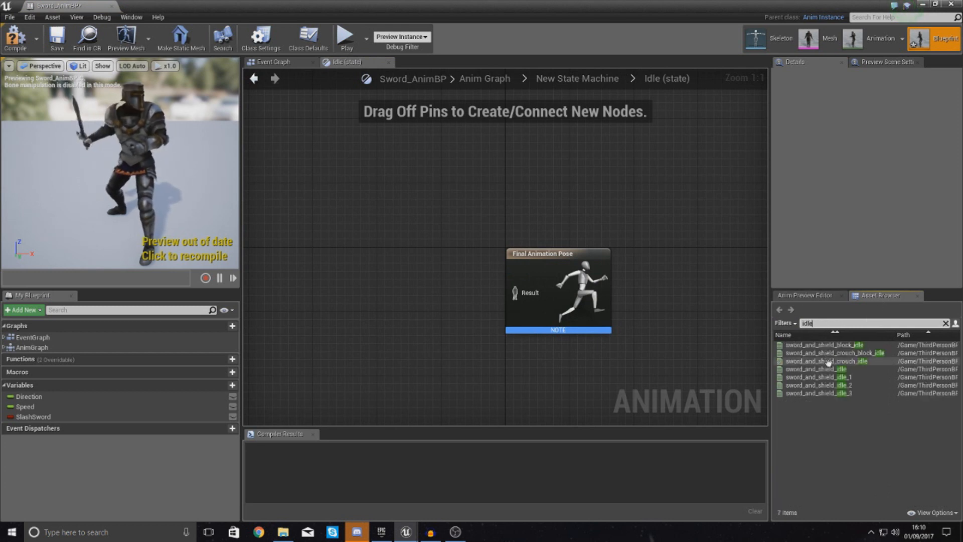
mouse_move(823, 370)
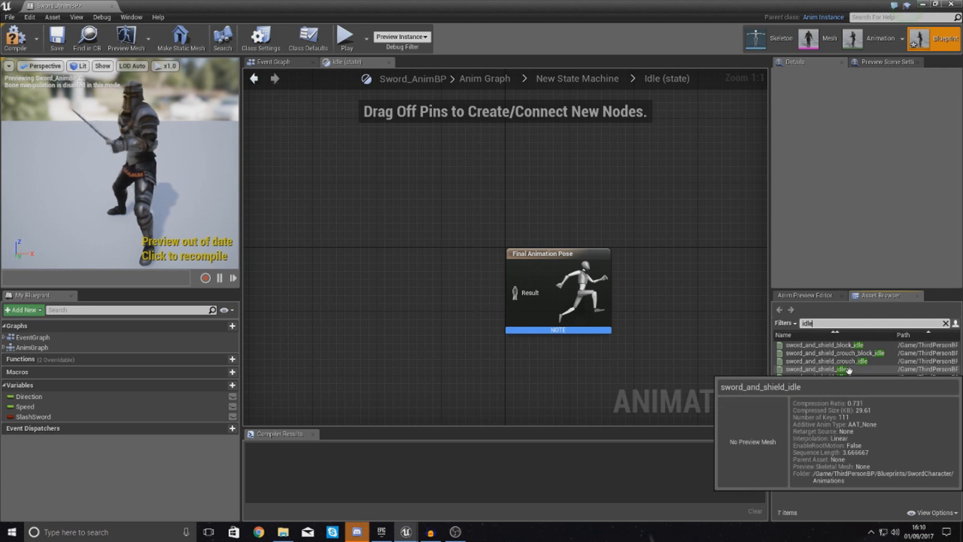
left_click(823, 369)
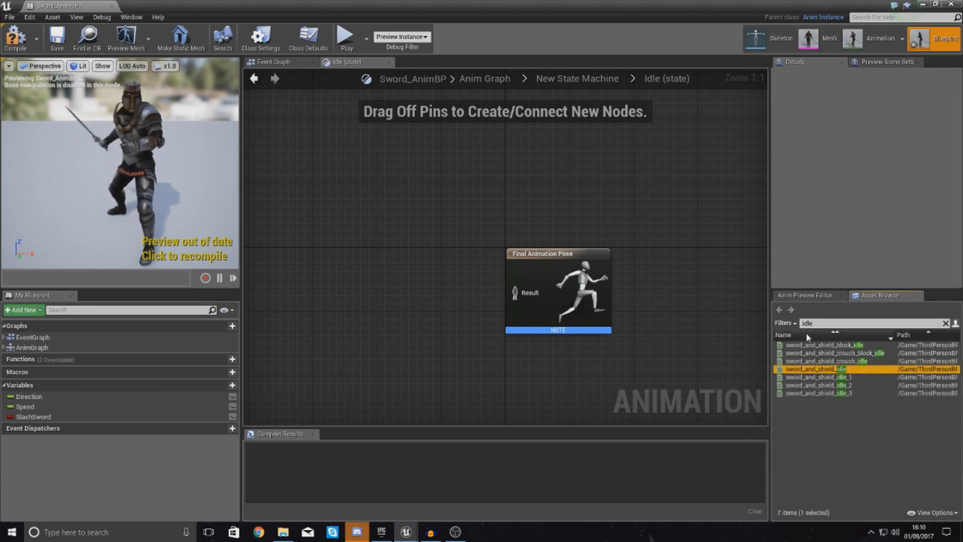
mouse_move(823, 369)
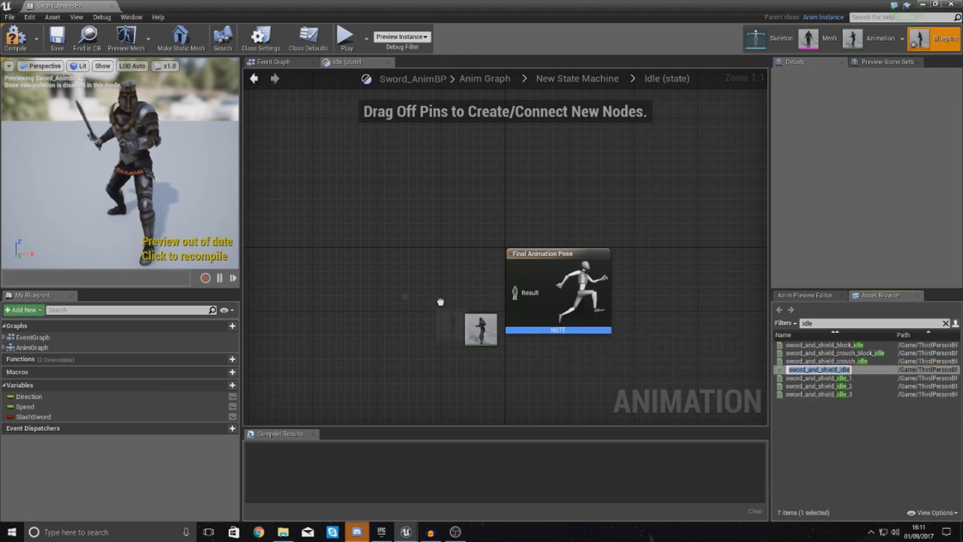
left_click_drag(817, 370, 396, 305)
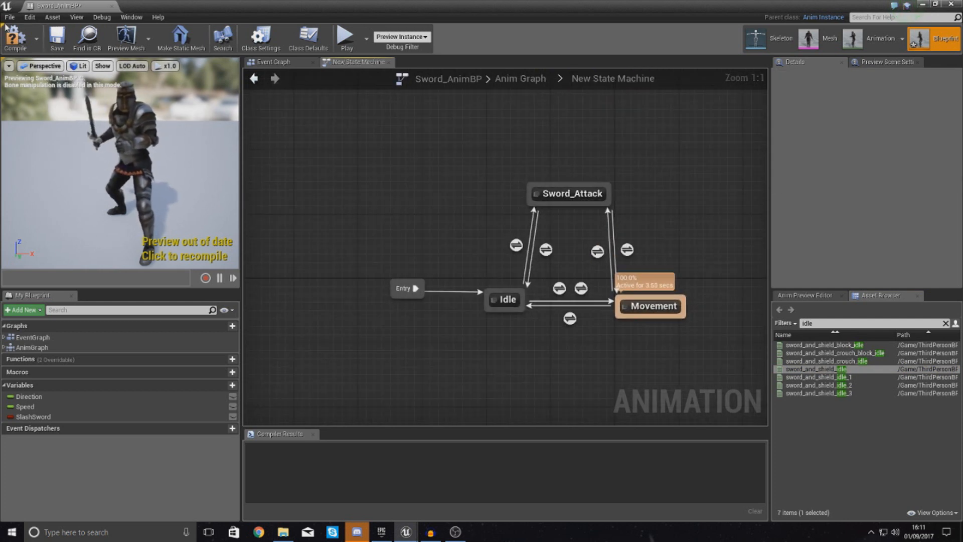
Step: Remove the old Idle, add a fresh state from Entry named Idle, and link it to Movement
left_click(15, 38)
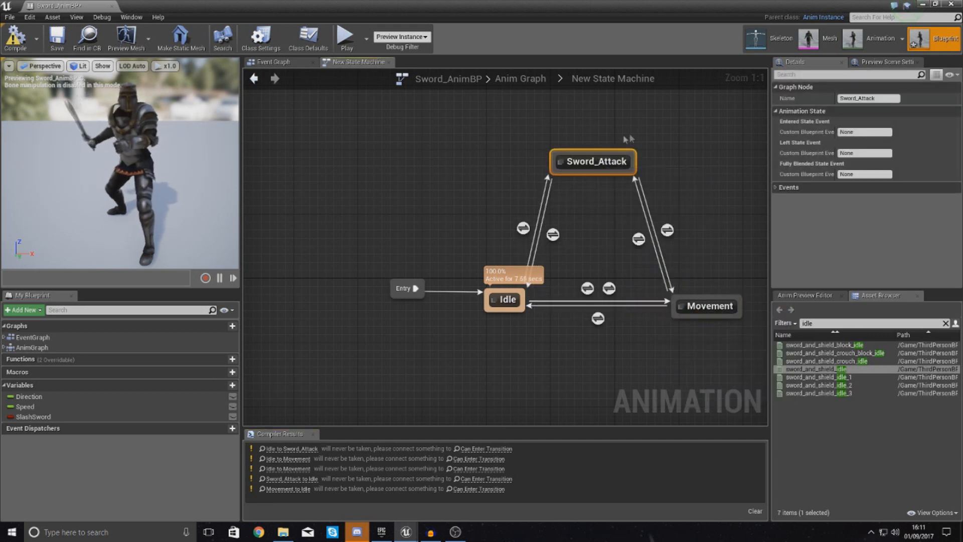
mouse_move(587, 289)
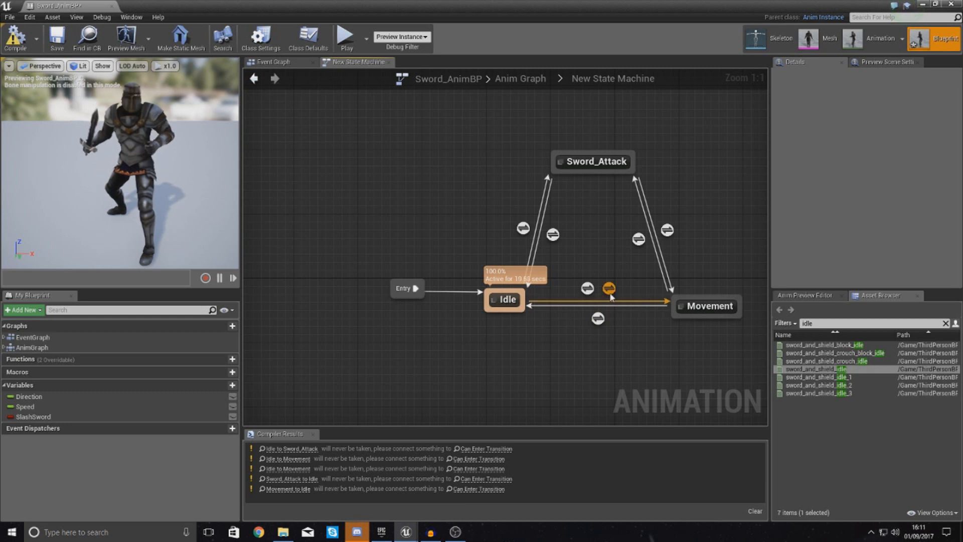
left_click(608, 289)
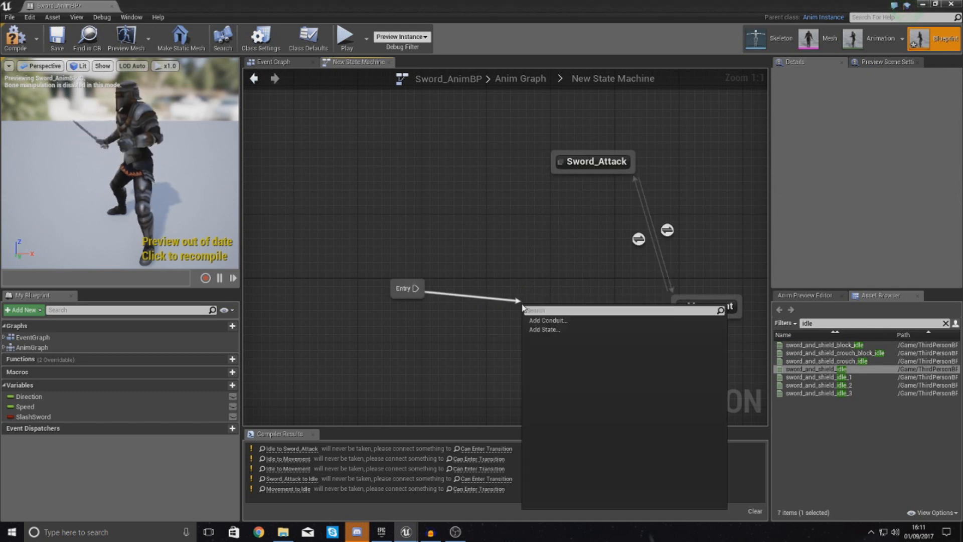
type("idl")
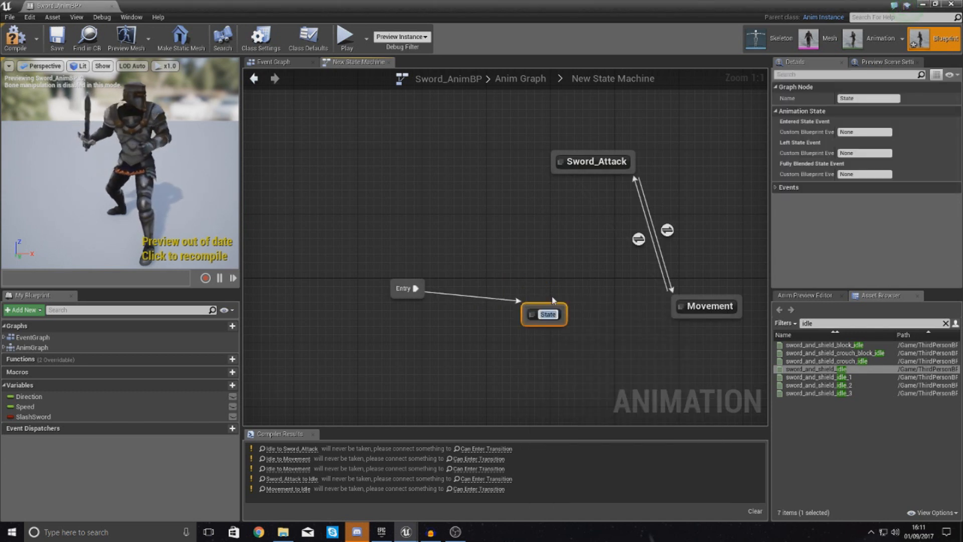
type("Idle")
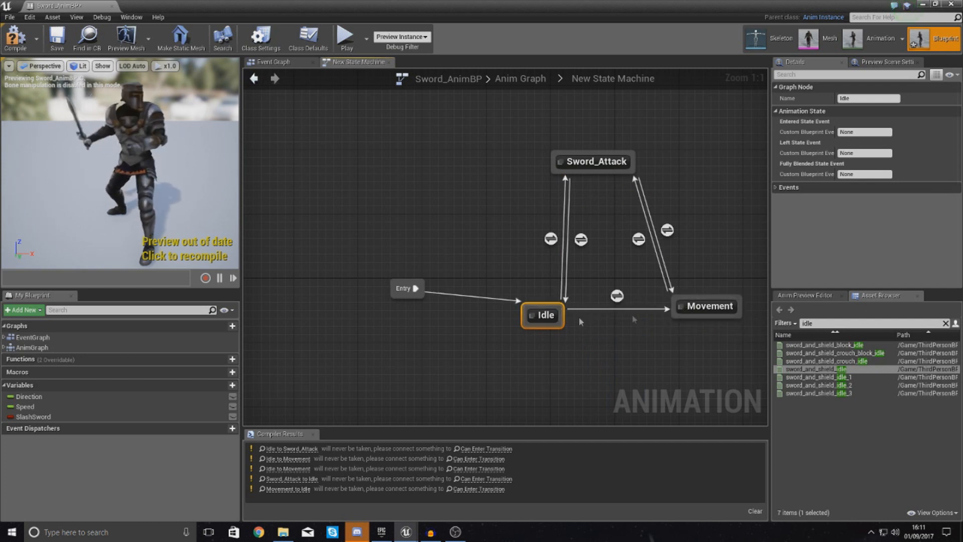
left_click_drag(542, 314, 499, 289)
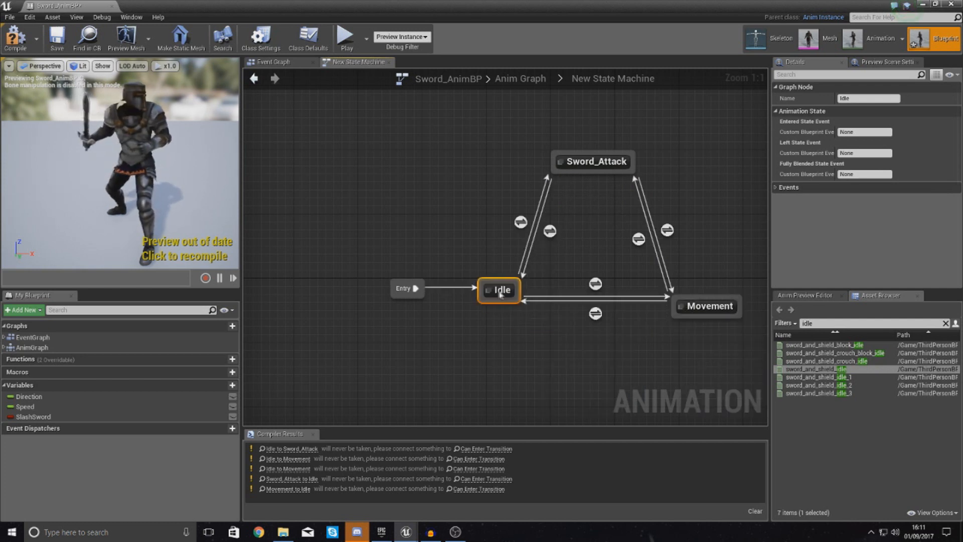
double_click(500, 289)
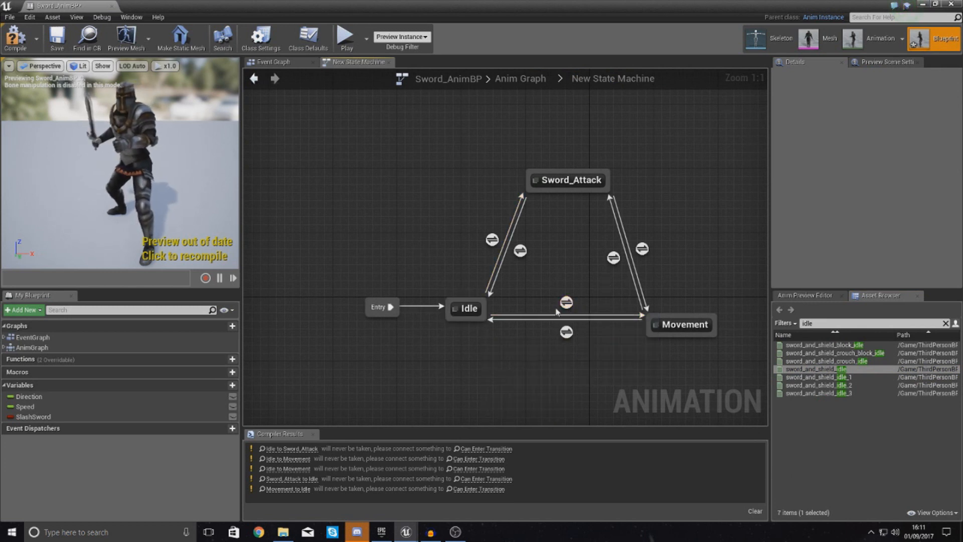
Step: Set the Idle-to-Movement rule to Speed float > 10
double_click(565, 302)
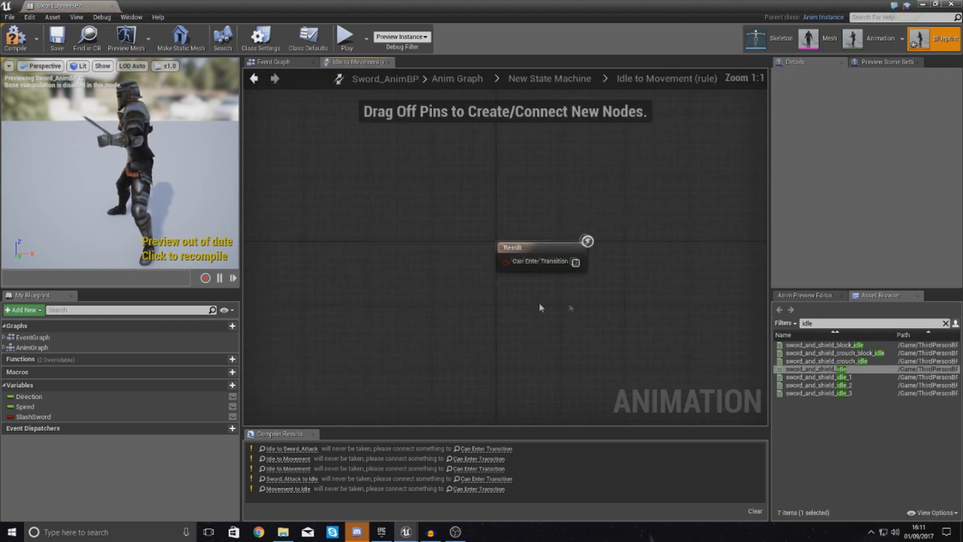
mouse_move(88, 409)
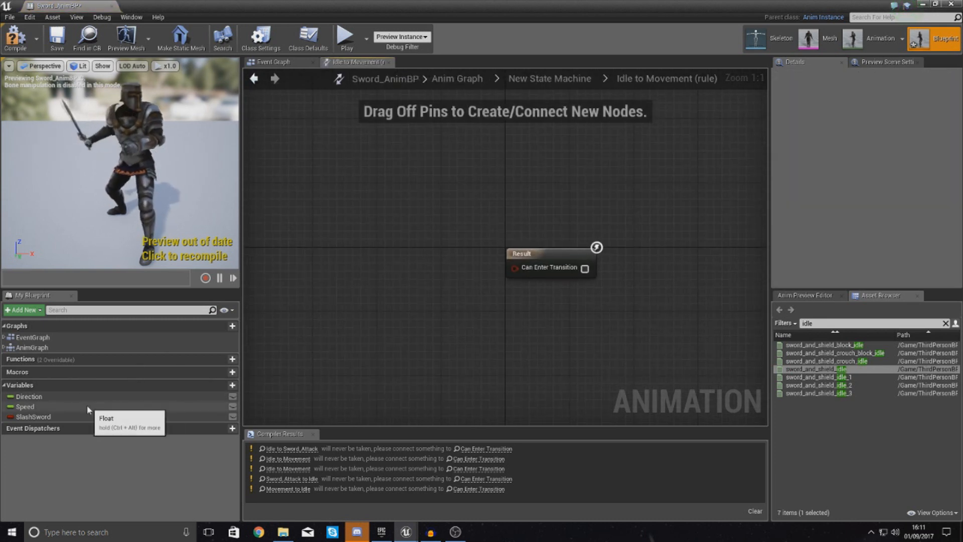
left_click(25, 407)
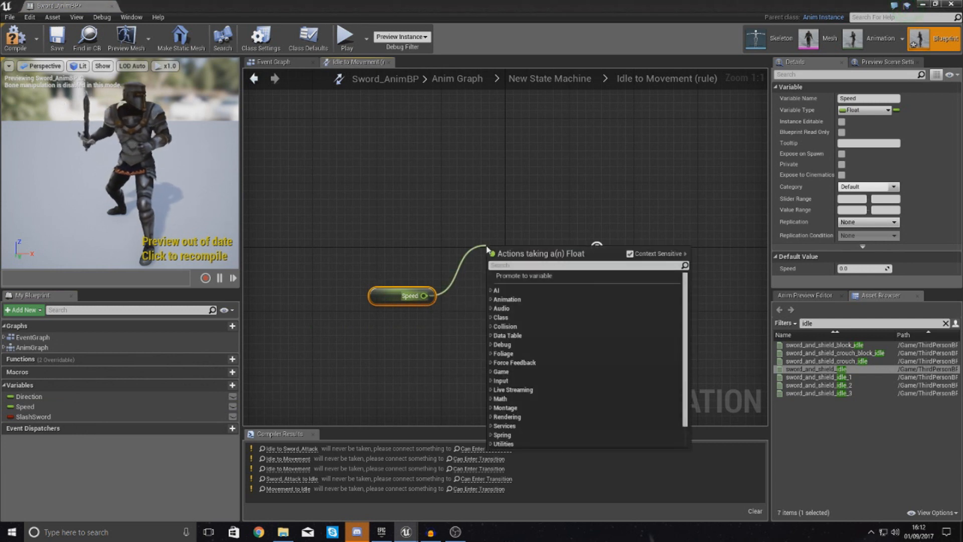
type("float >")
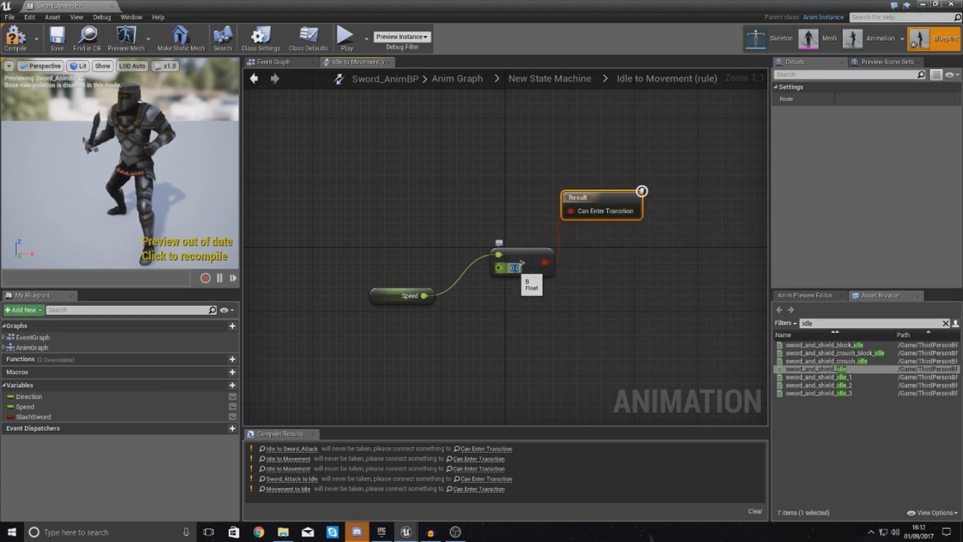
type("10")
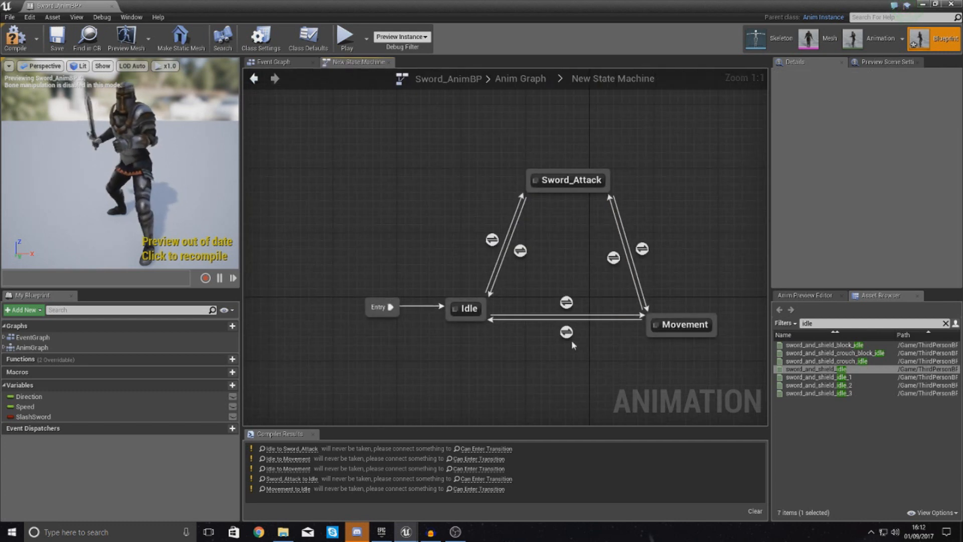
Step: Set the Movement-to-Idle rule to Speed float < 10
double_click(565, 332)
type("float <")
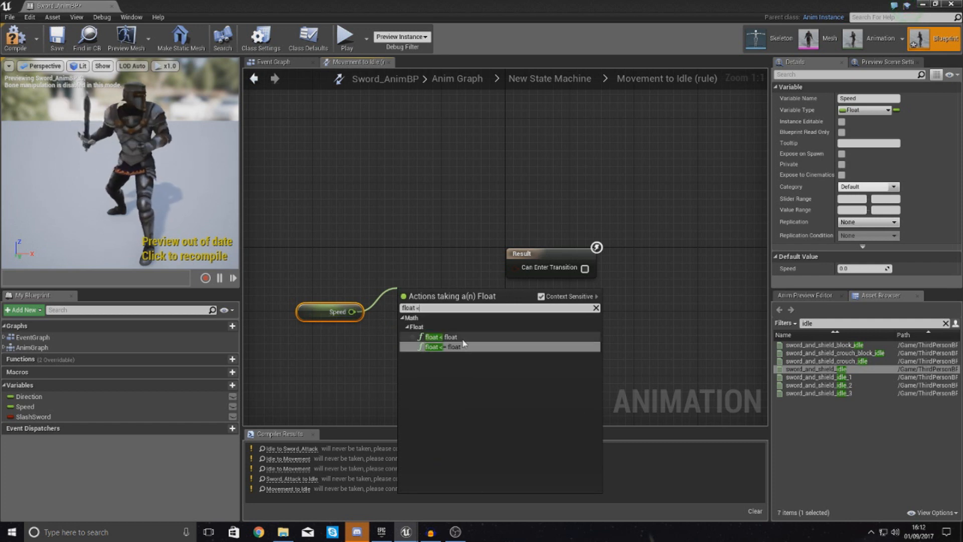
left_click(442, 337)
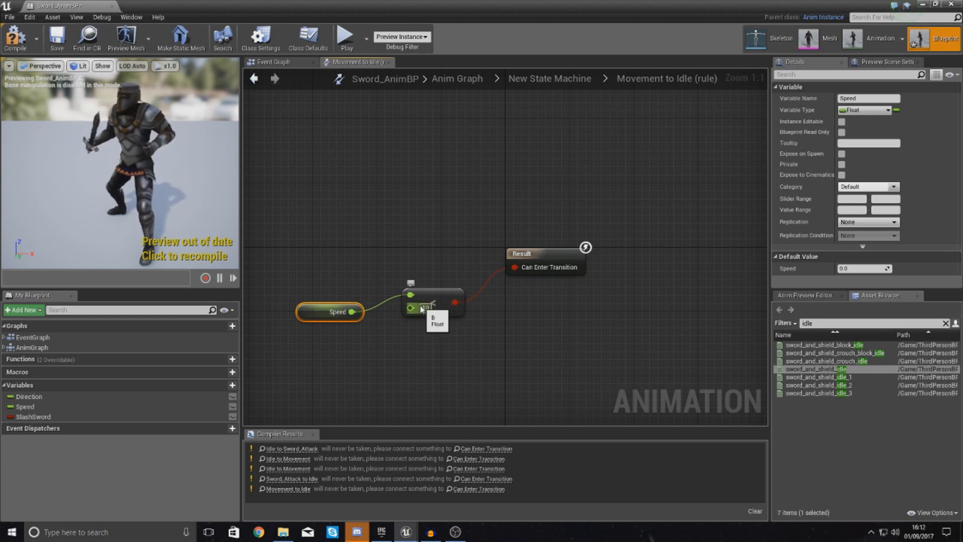
type("10")
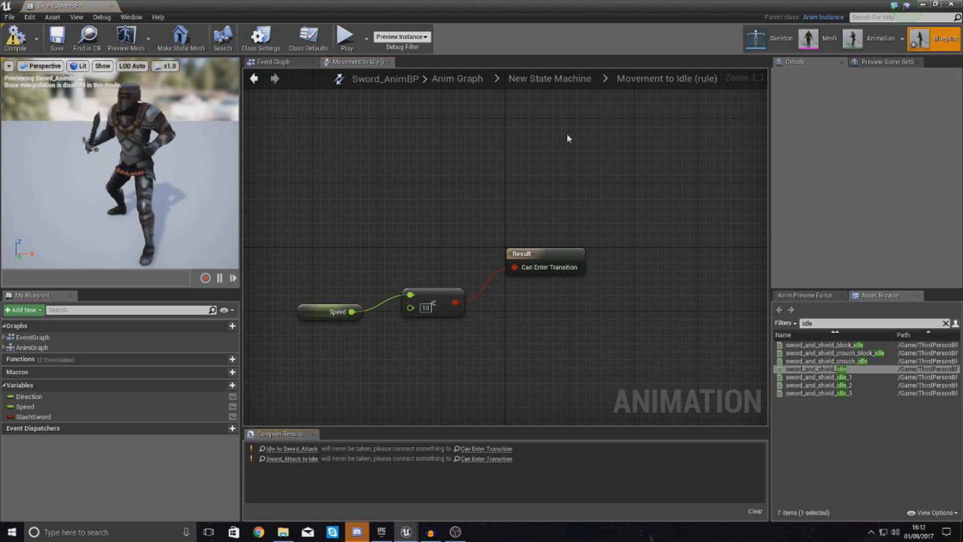
Step: Review the Movement–Sword_Attack rules, then wire SlashSword into an == check for Sword_Attack-to-Idle
left_click(253, 79)
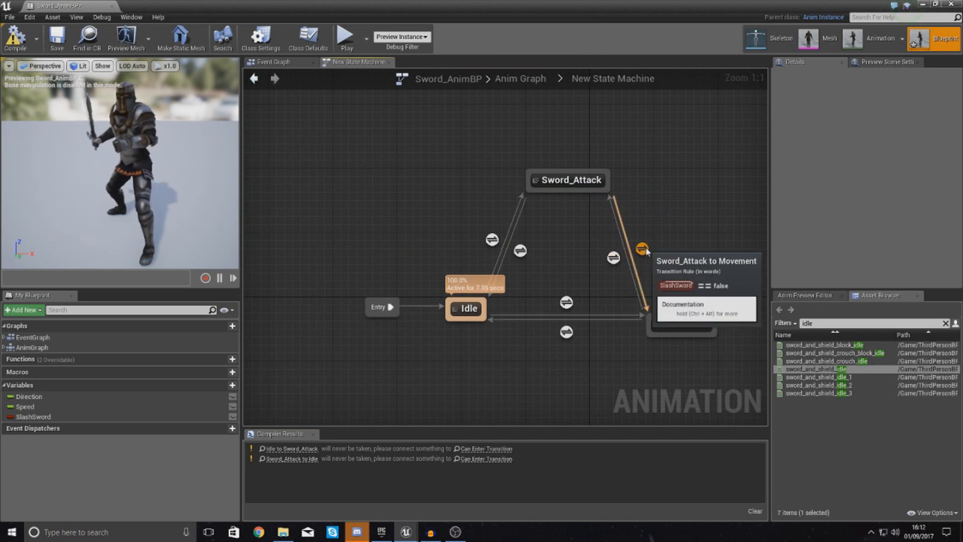
mouse_move(669, 328)
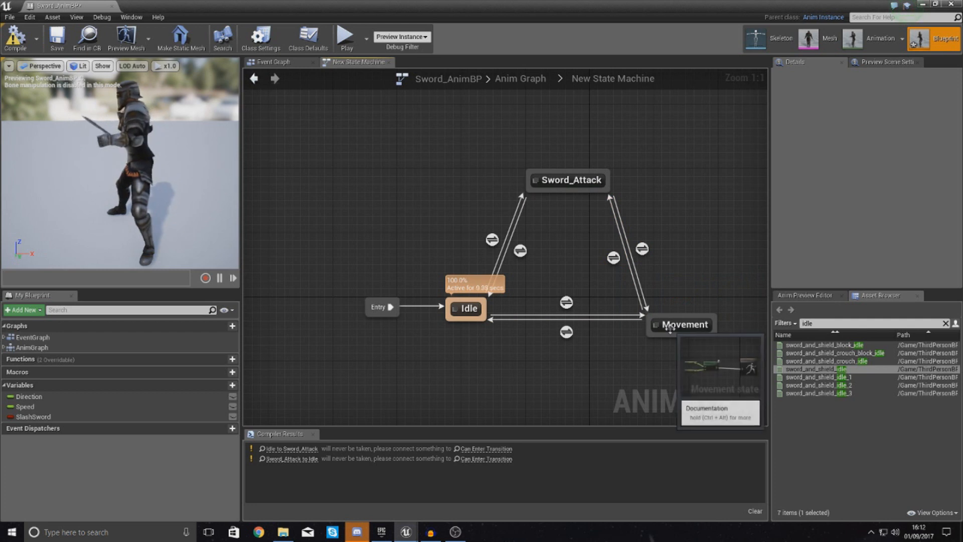
mouse_move(615, 256)
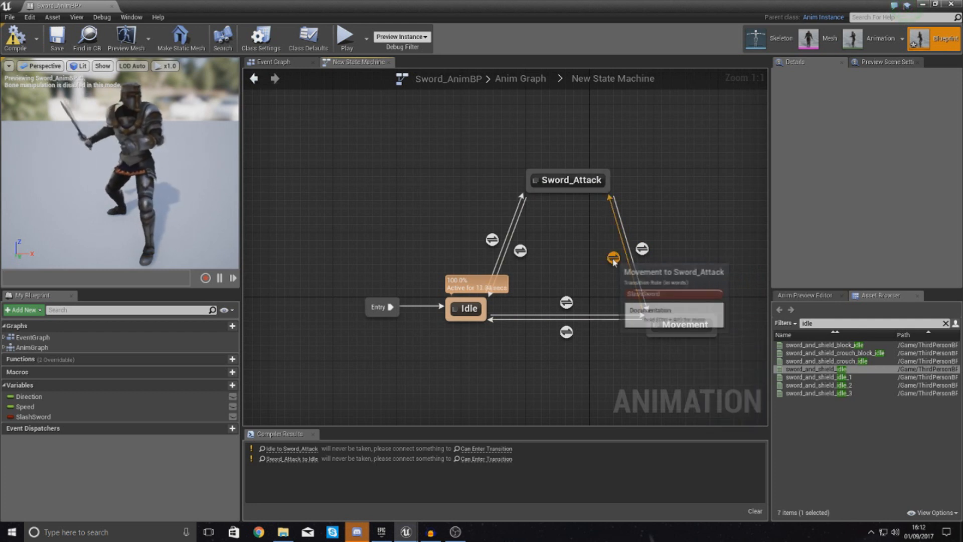
double_click(615, 257)
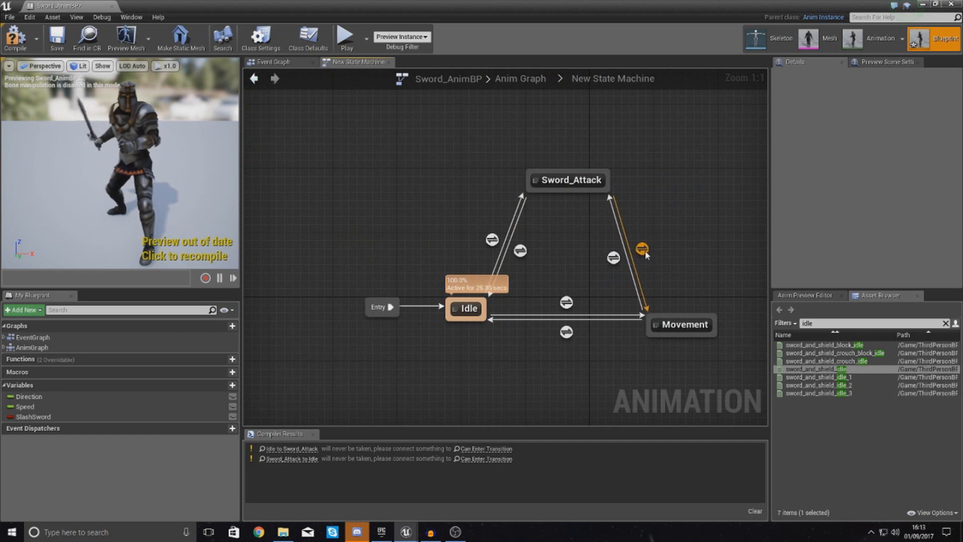
double_click(641, 250)
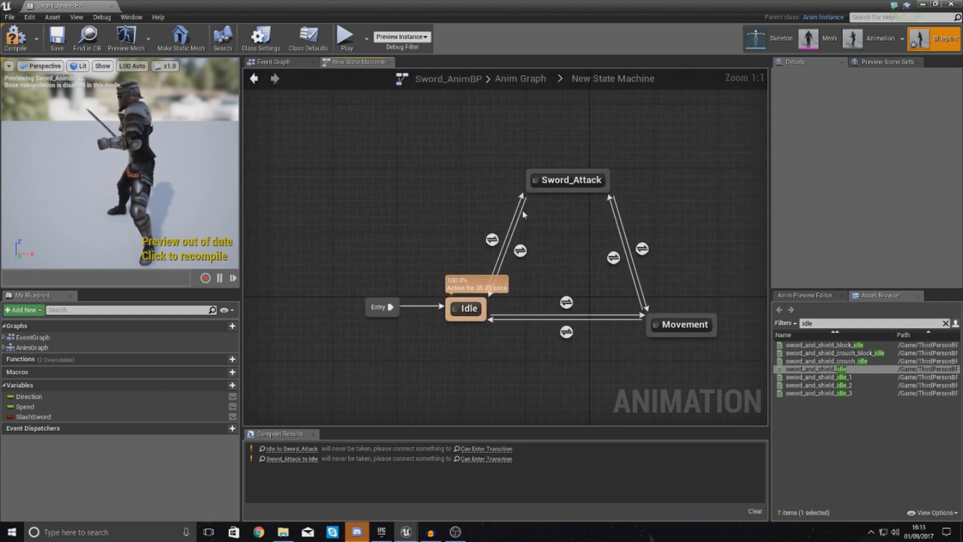
double_click(521, 250)
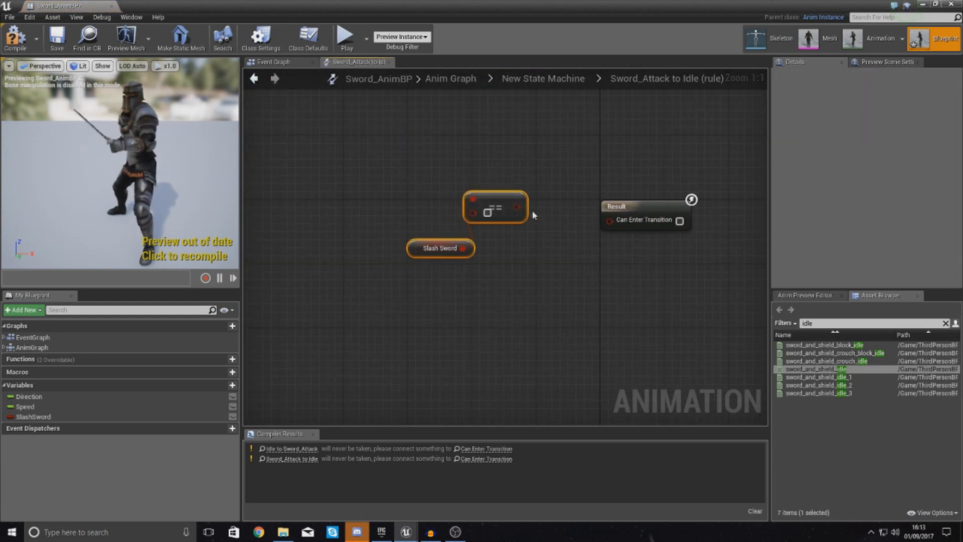
left_click_drag(518, 207, 608, 220)
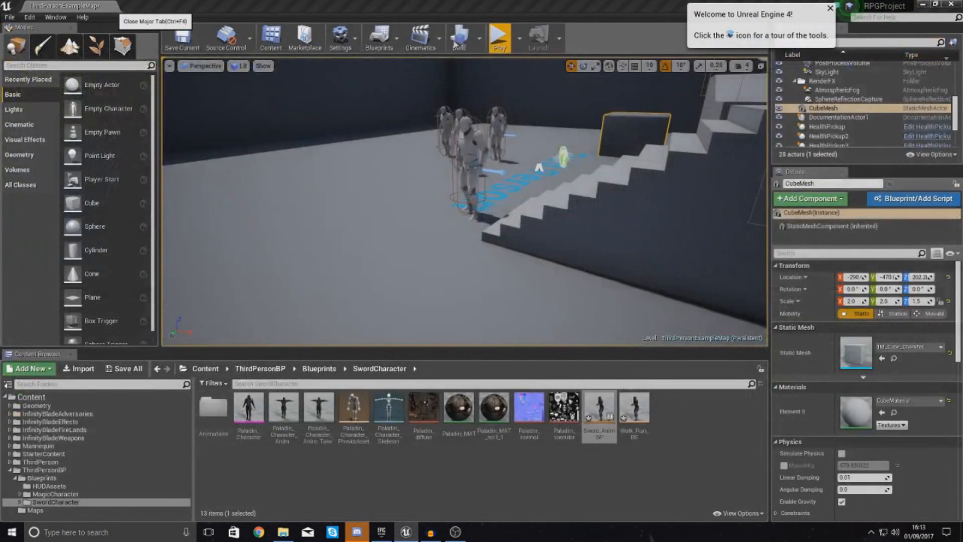
Step: Play the level, move the sword character around, stop and play again
left_click(498, 38)
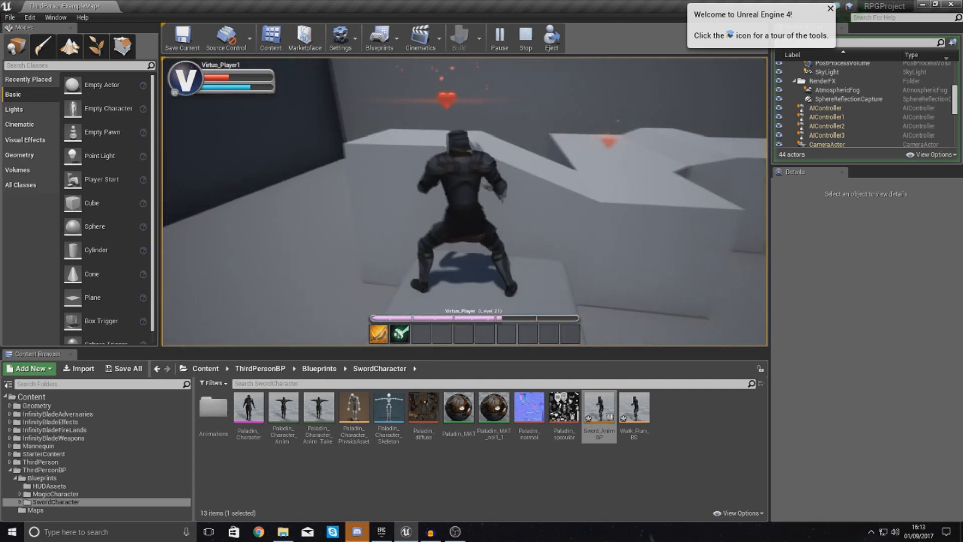
double_click(635, 409)
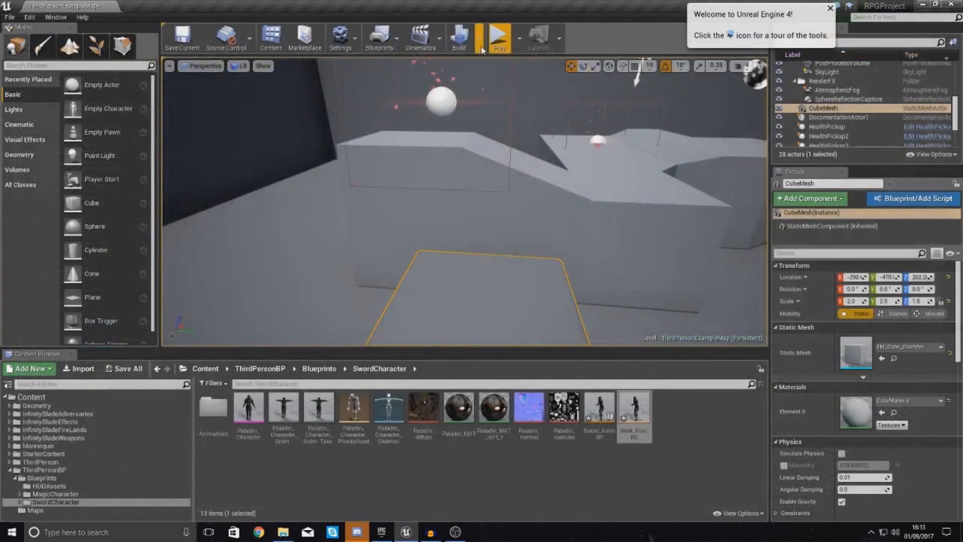
left_click(499, 38)
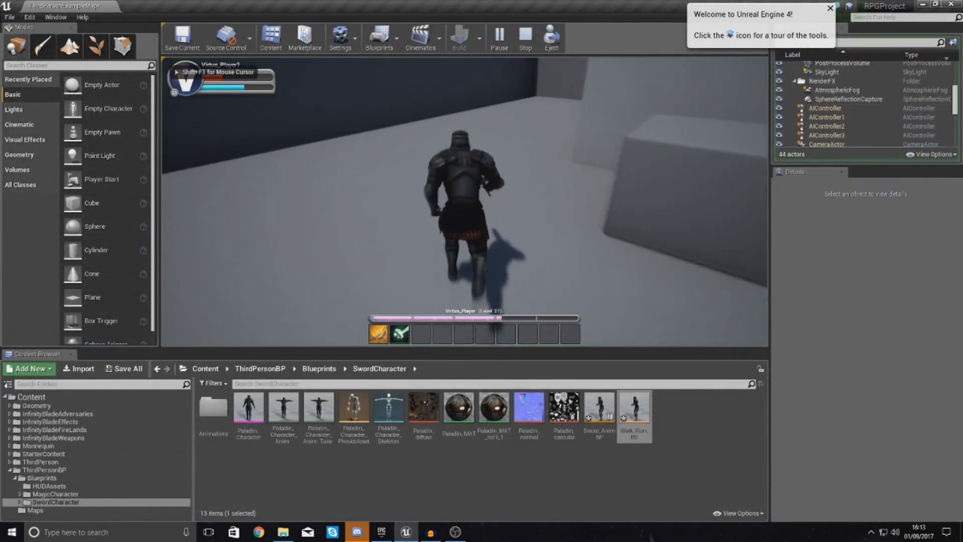